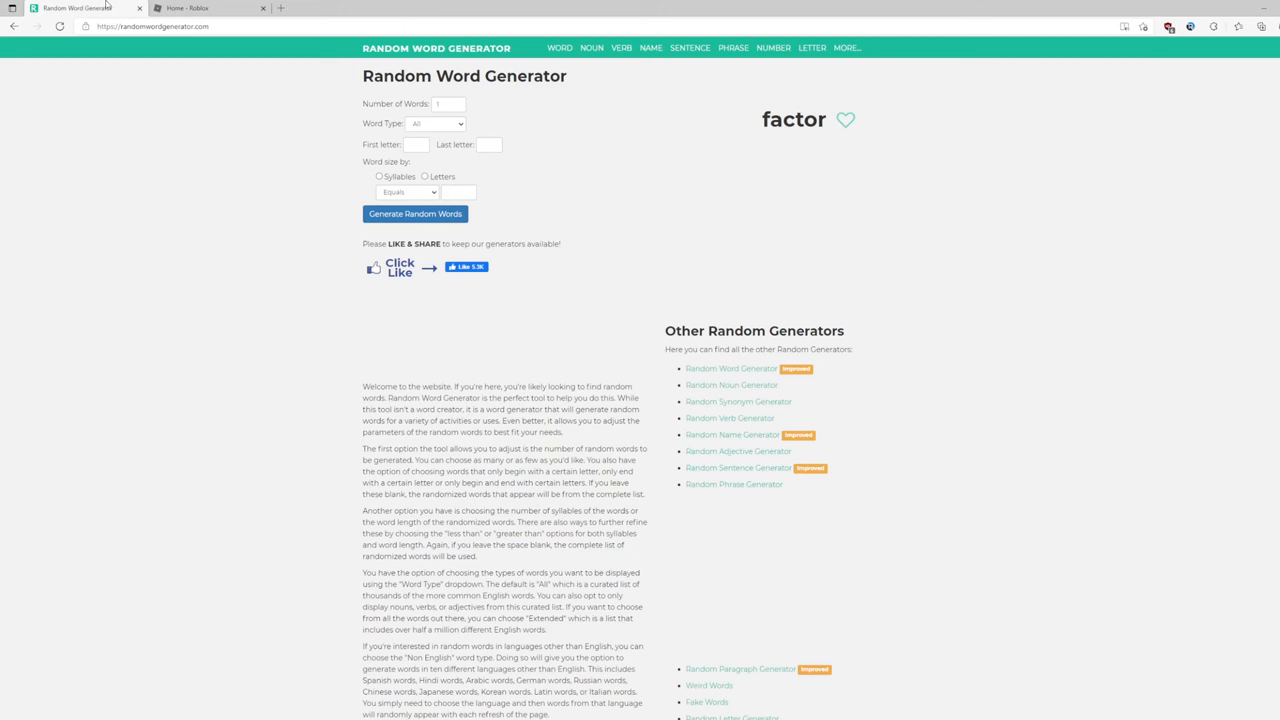
# - Generate 10 random words, then change the word count to 50 and generate again
pyautogui.click(446, 104)
pyautogui.write('0')
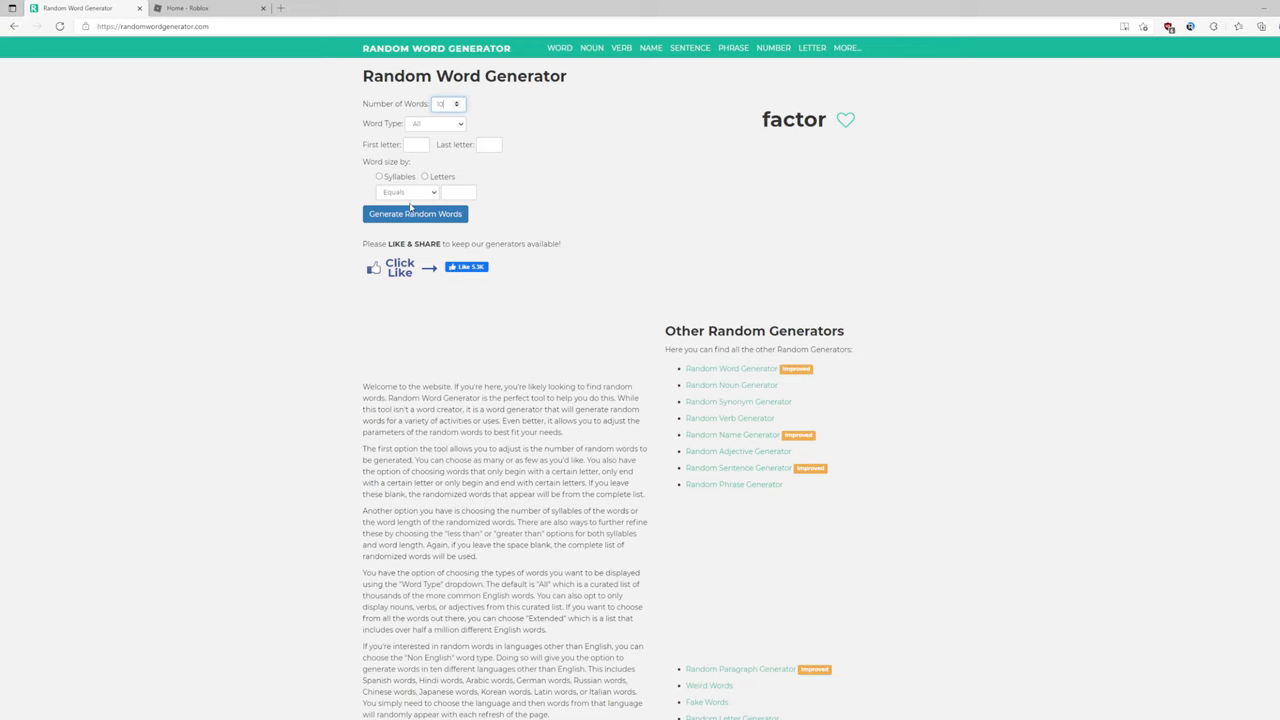
pyautogui.click(414, 213)
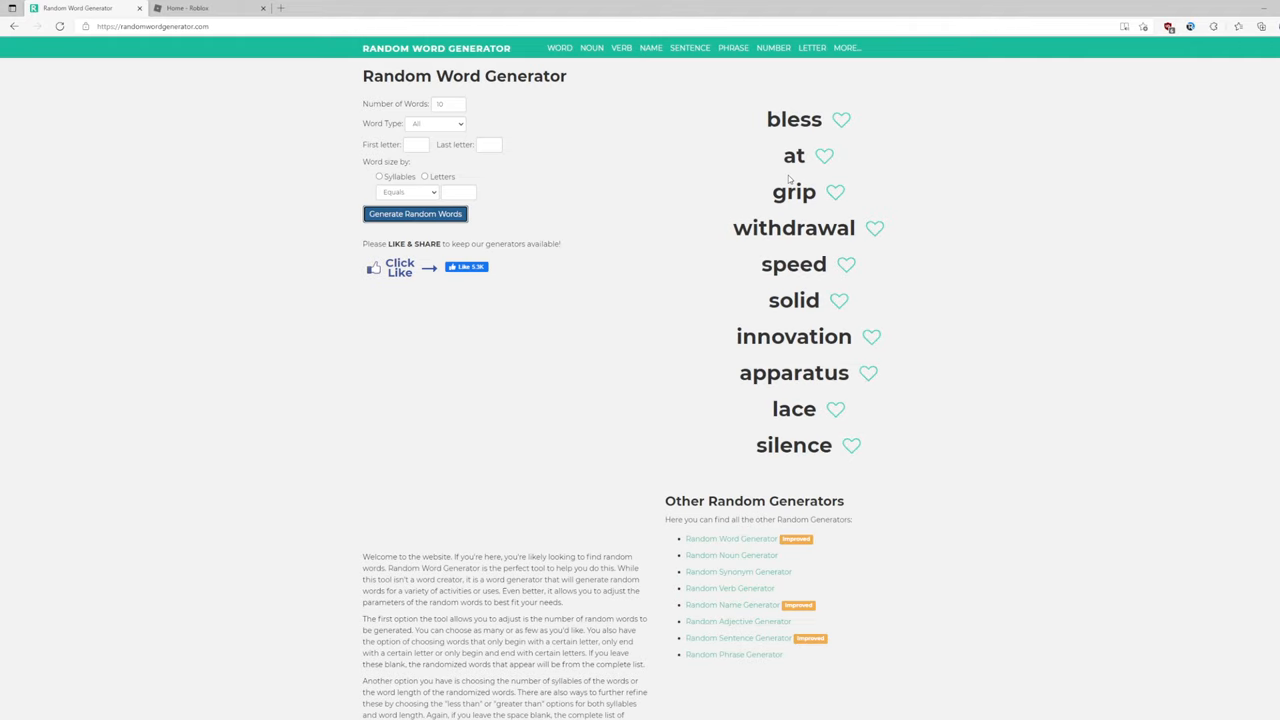
pyautogui.moveTo(1092, 212)
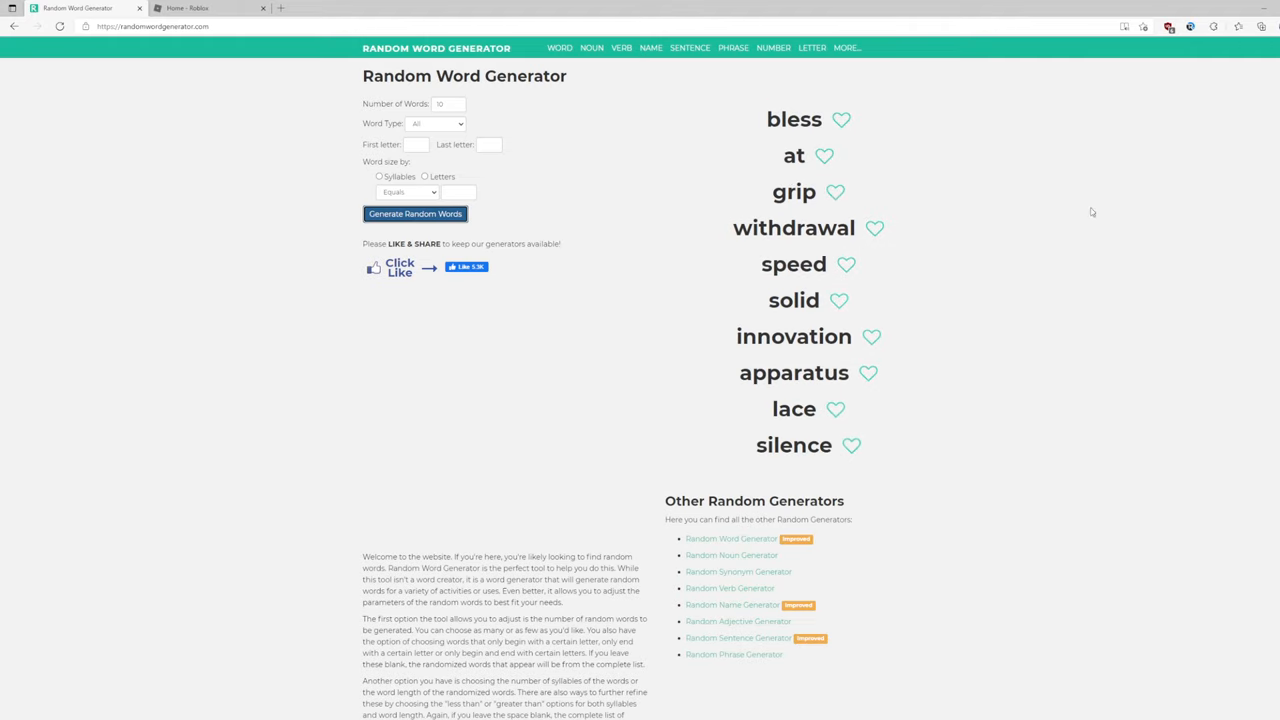
pyautogui.click(449, 104)
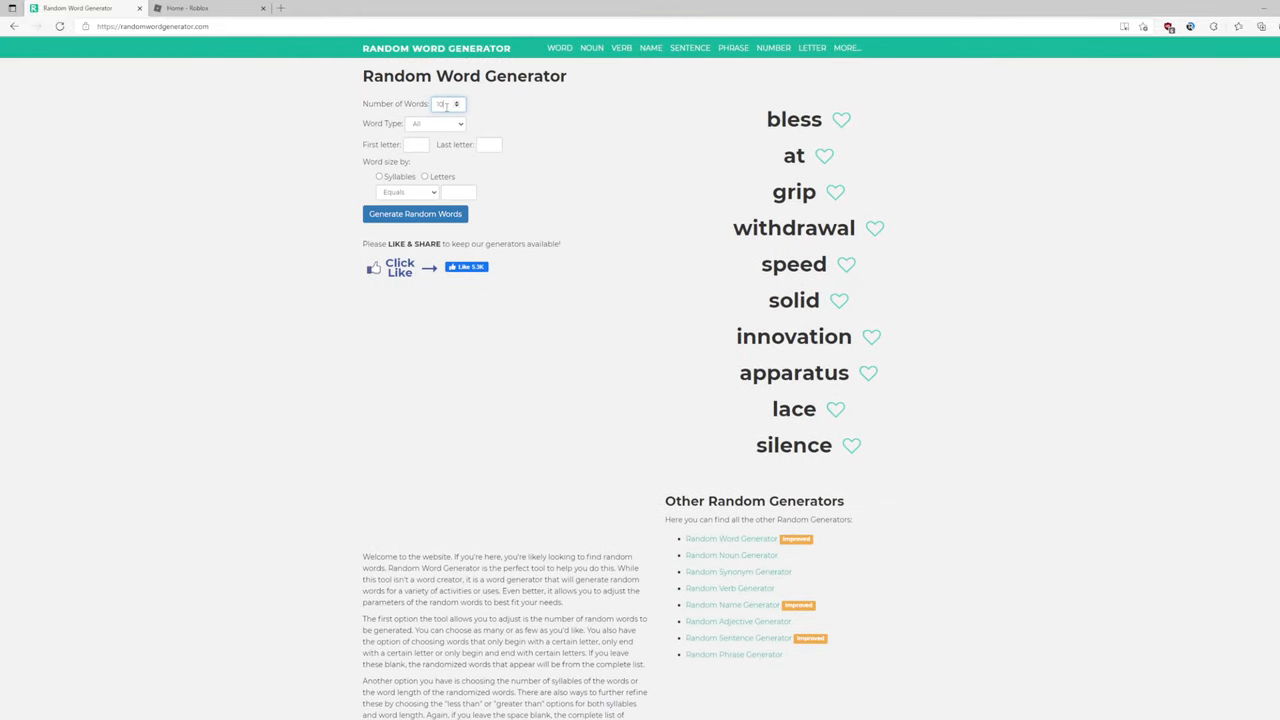
pyautogui.write('1000')
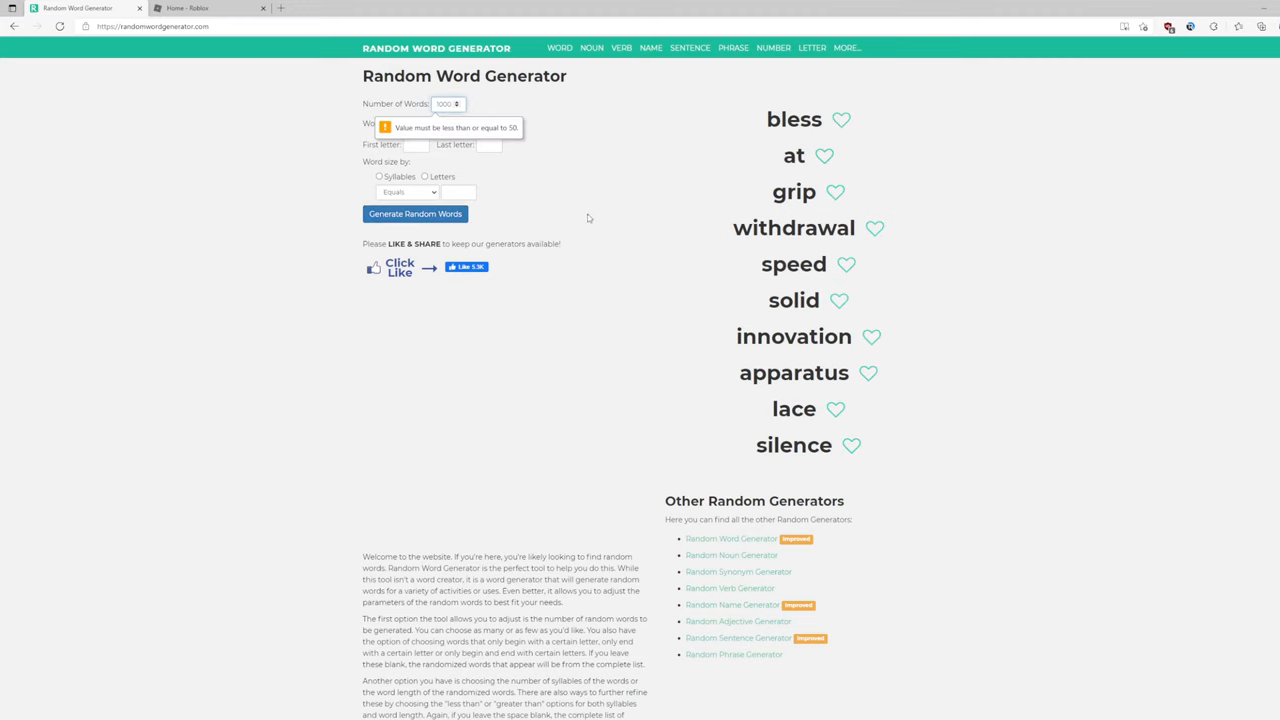
pyautogui.write('10')
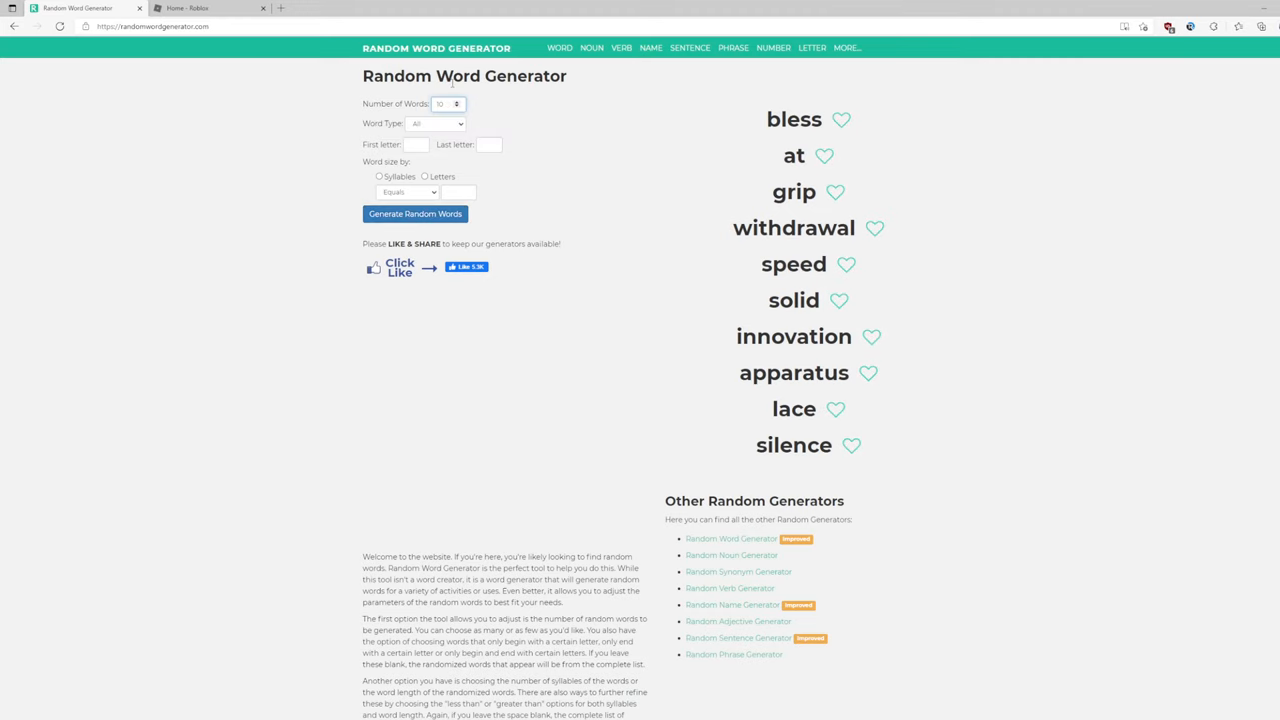
pyautogui.write('50')
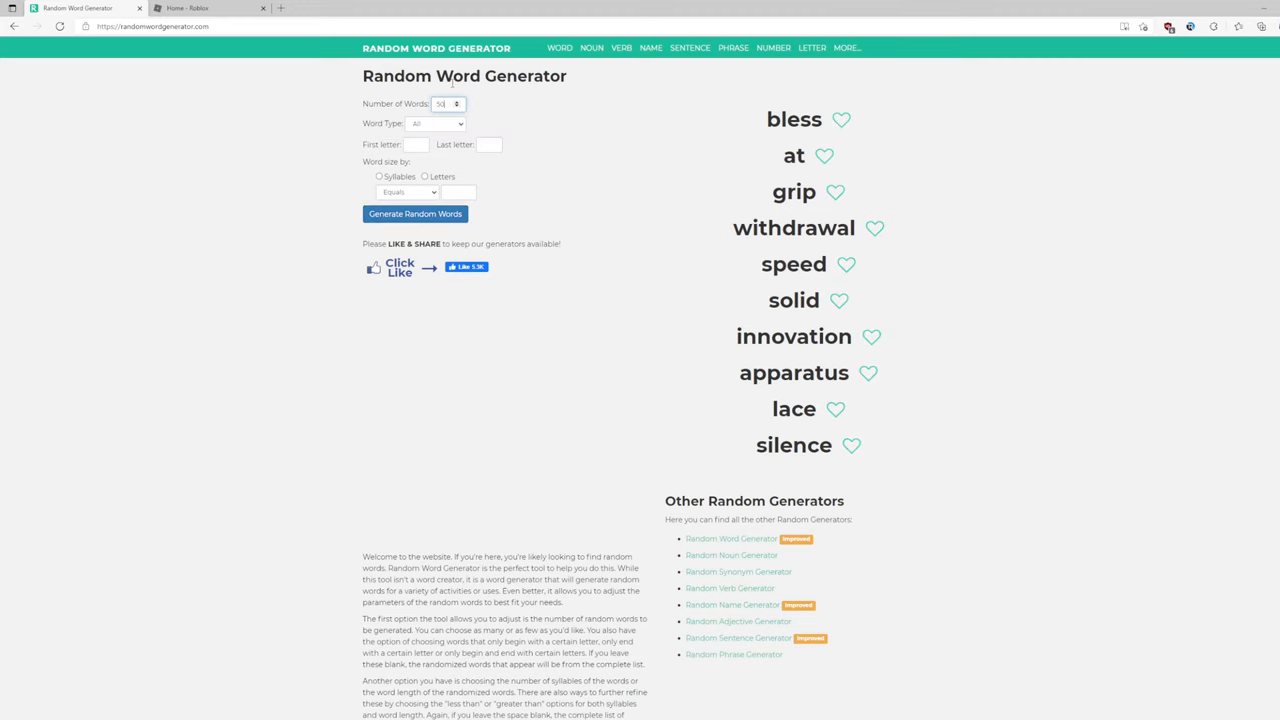
pyautogui.click(415, 213)
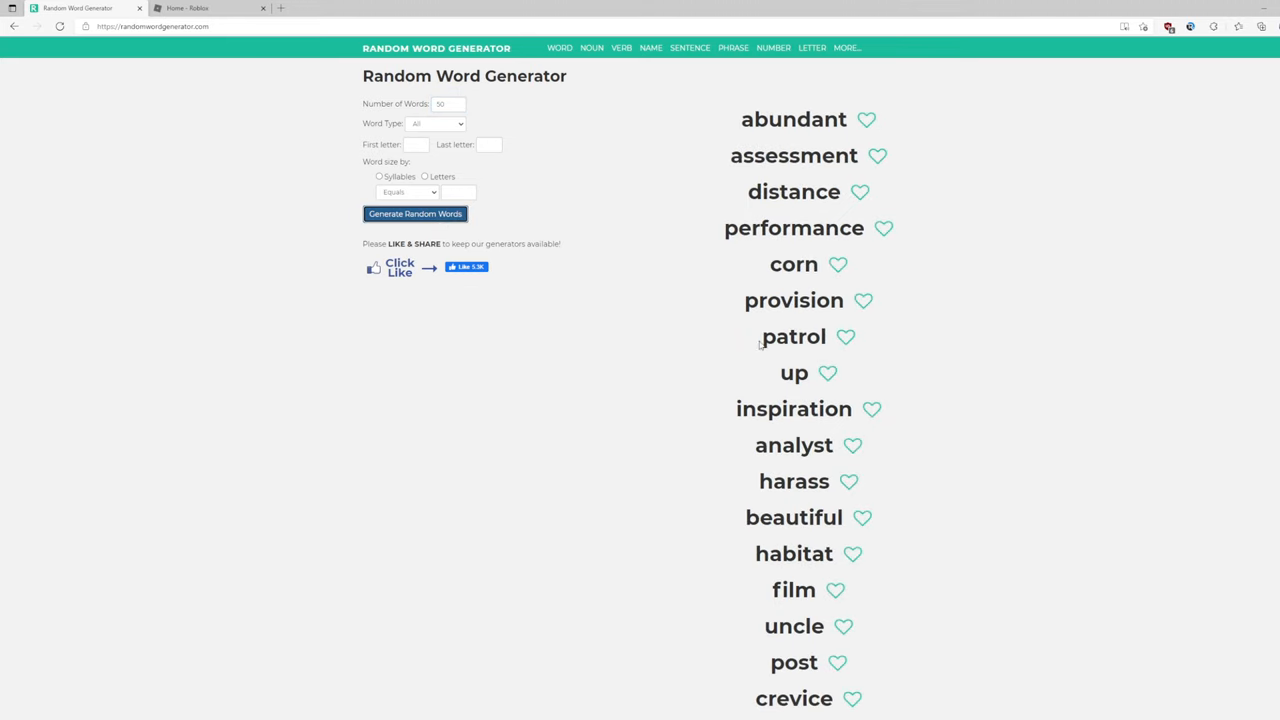
# - Scroll down the list, select the word 'cry', and switch to the Roblox tab
pyautogui.scroll(-3)
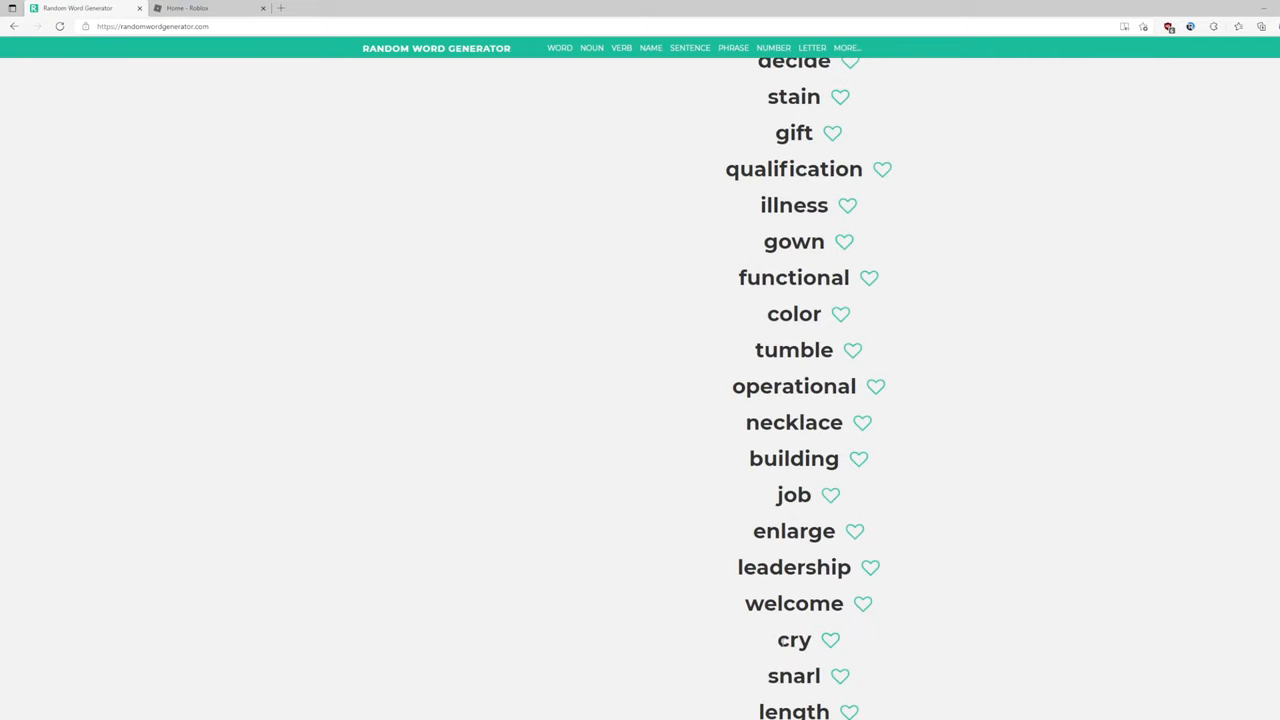
pyautogui.doubleClick(793, 640)
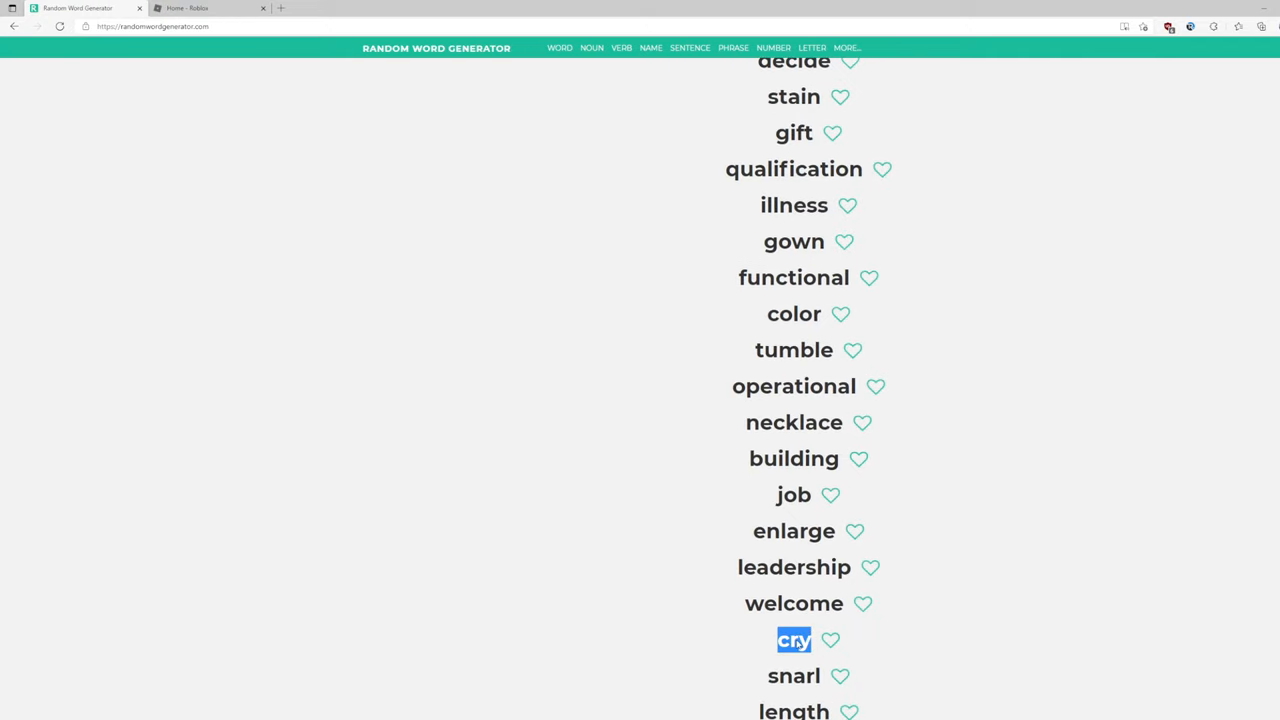
pyautogui.click(200, 8)
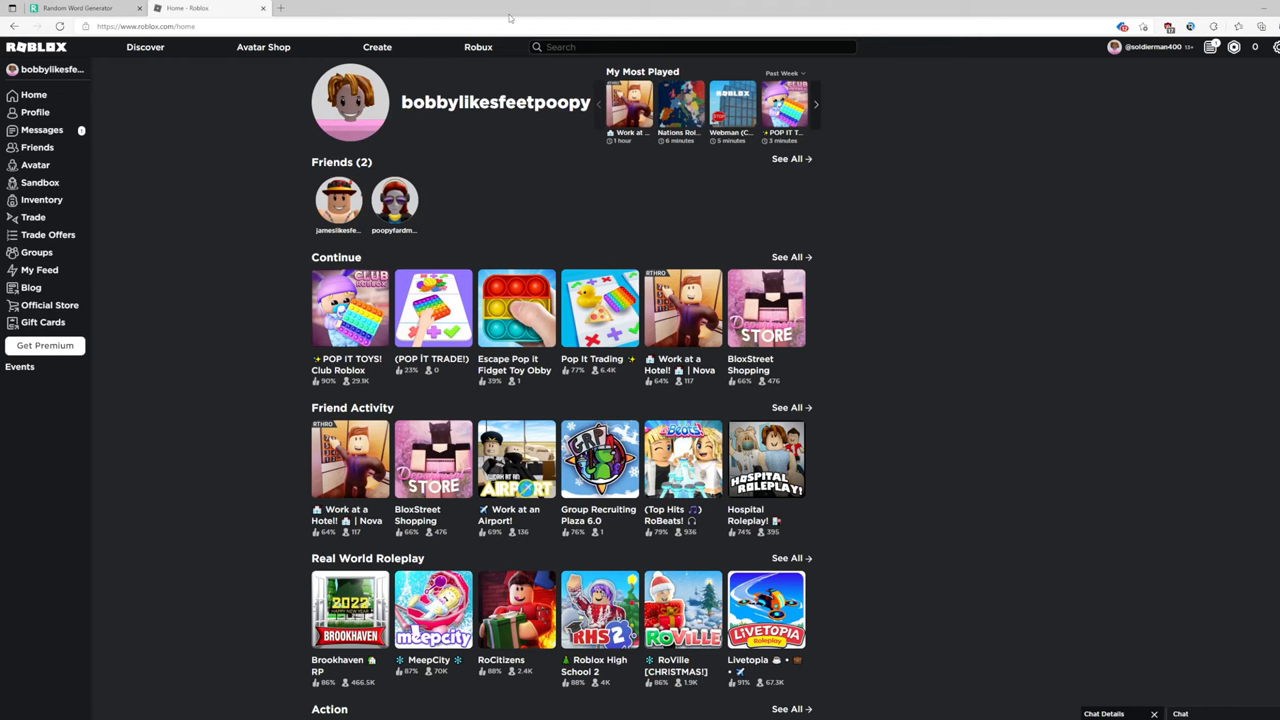
# - Search Roblox for 'cry simulator' and open the Cry simulator [press C to cry] page
pyautogui.write('cry si')
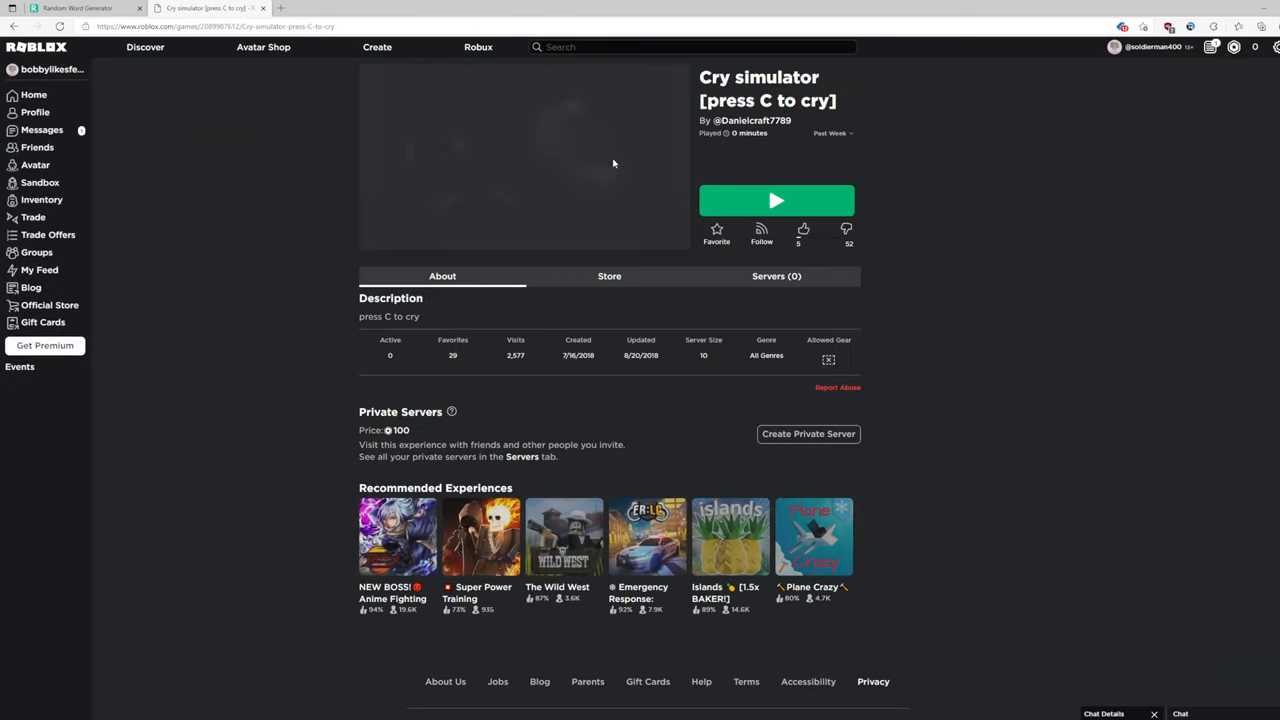
pyautogui.click(776, 201)
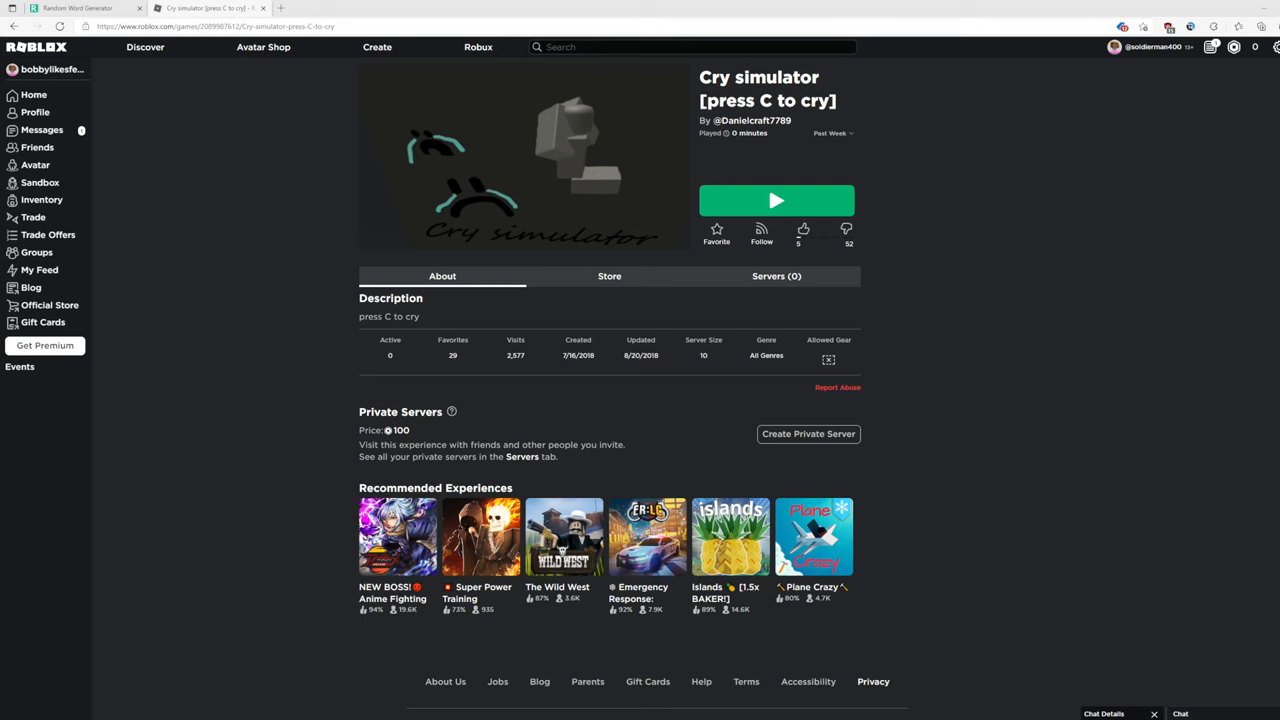
pyautogui.click(776, 201)
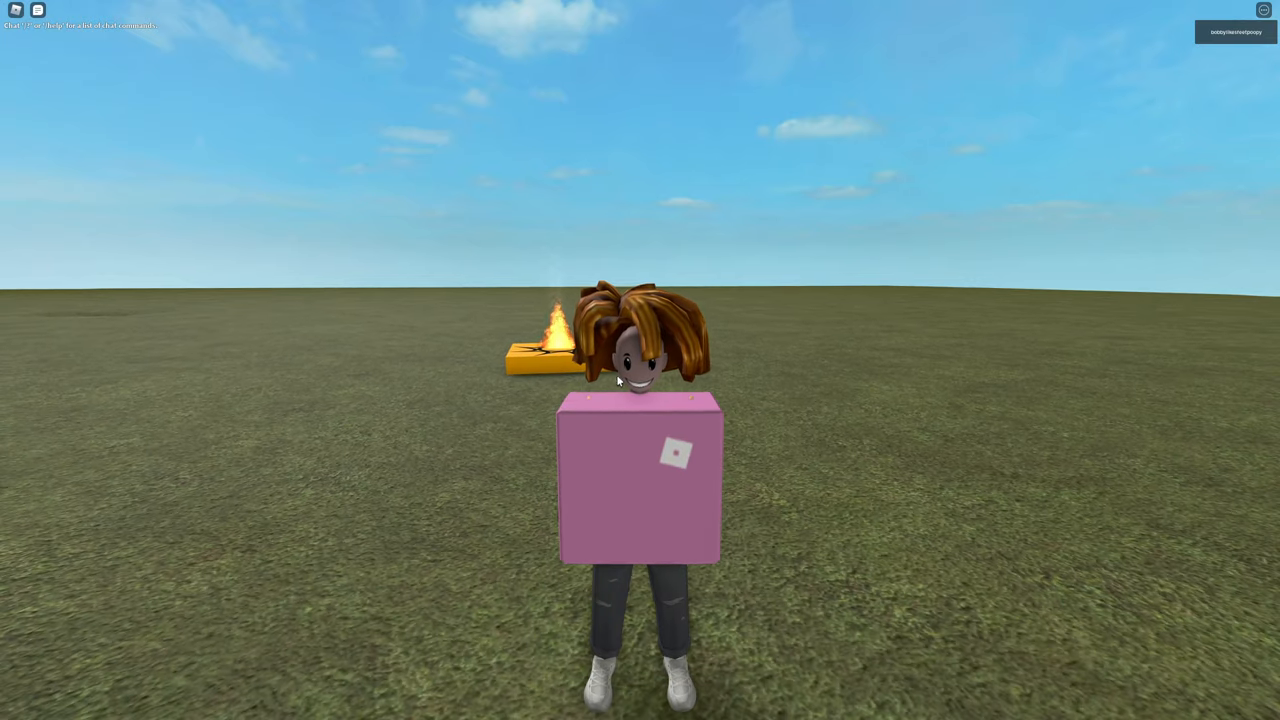
pyautogui.write('im sonoo')
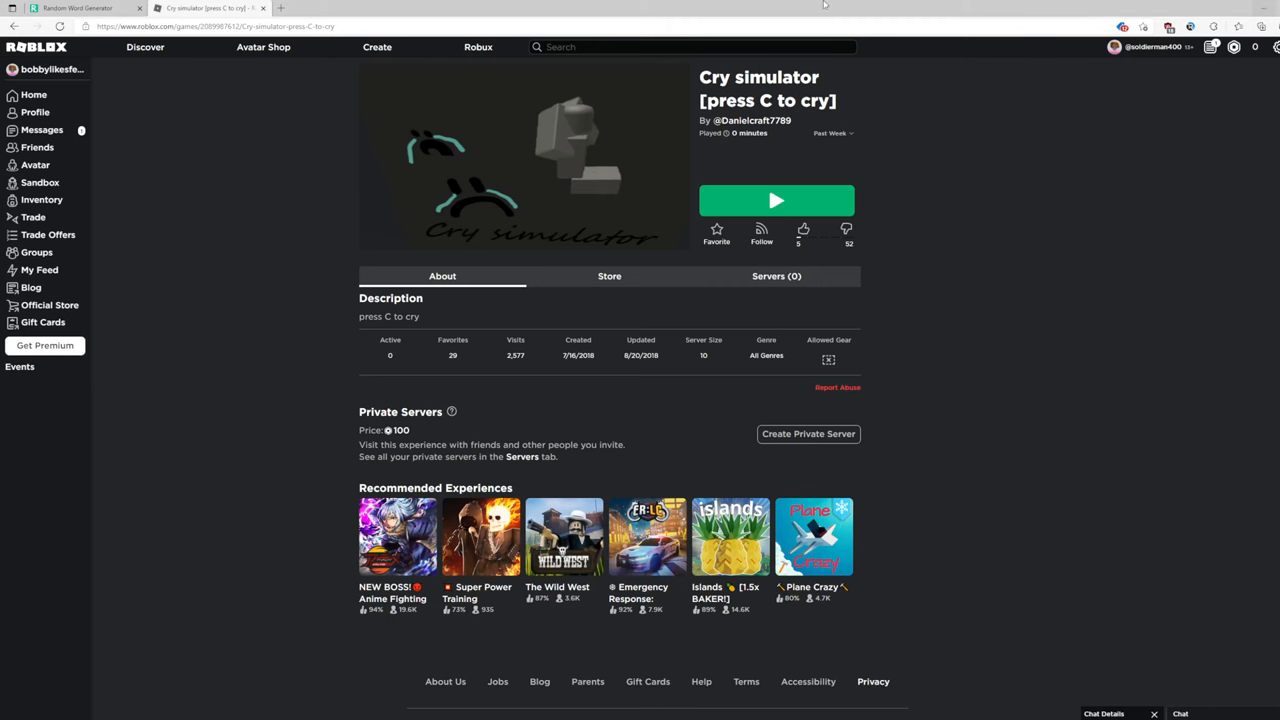
# - Scroll through the generated word list, then return to the 'cry simulator' search results
pyautogui.click(80, 8)
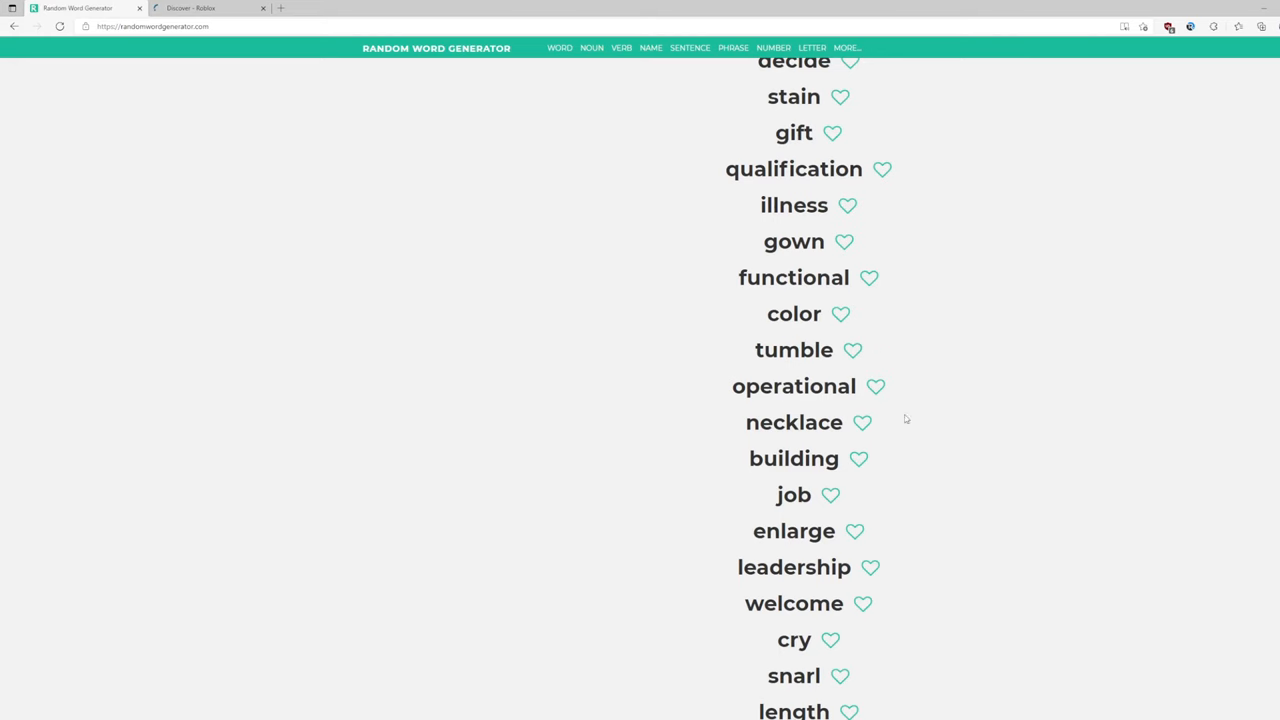
pyautogui.scroll(-3)
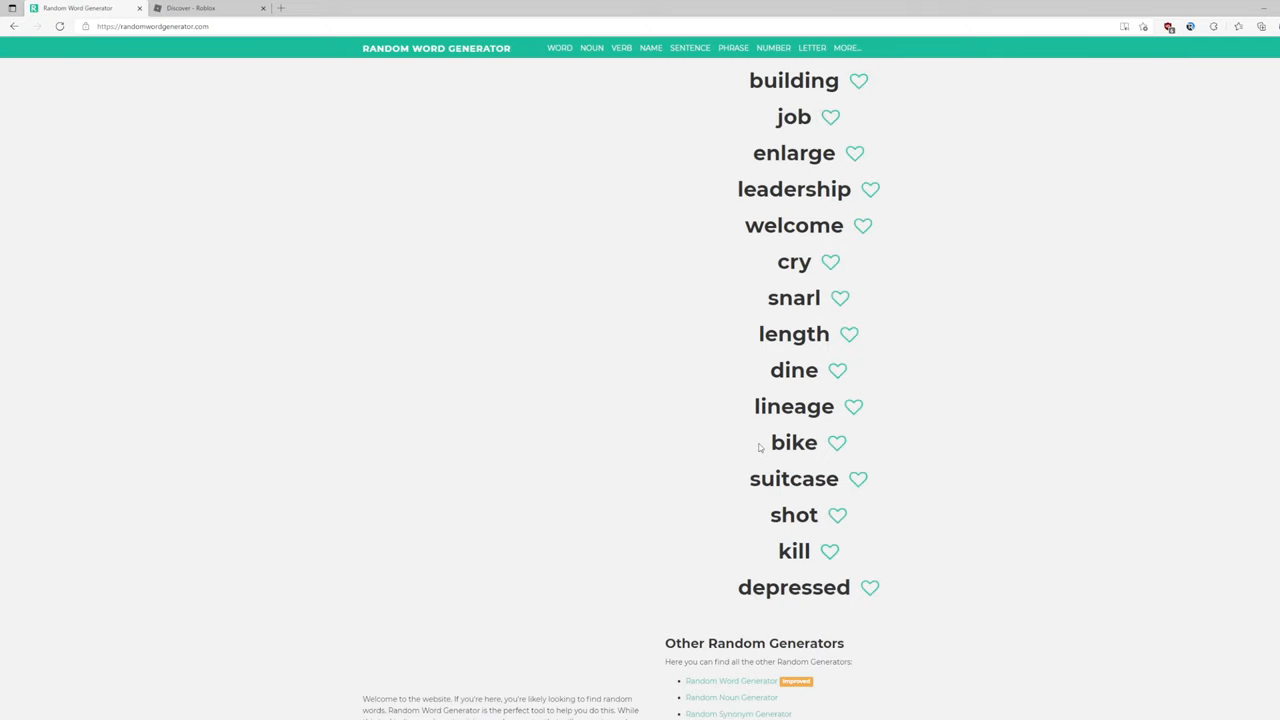
pyautogui.moveTo(757, 449)
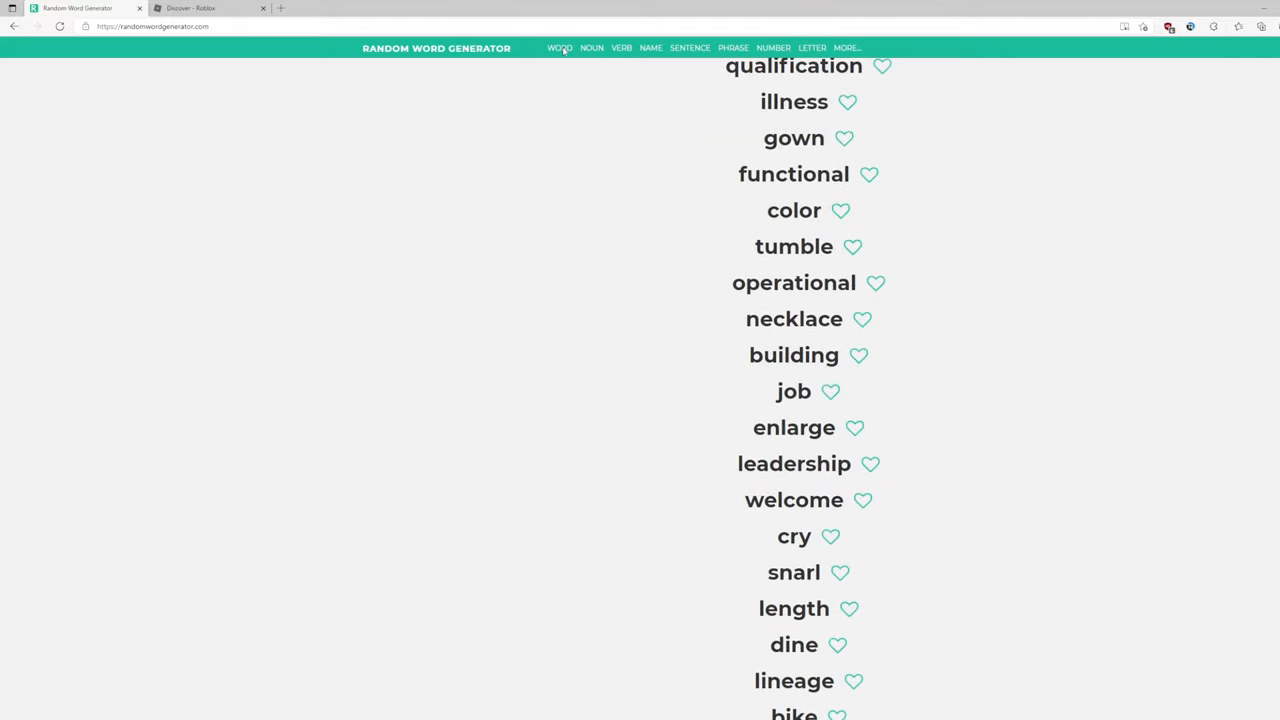
pyautogui.click(190, 8)
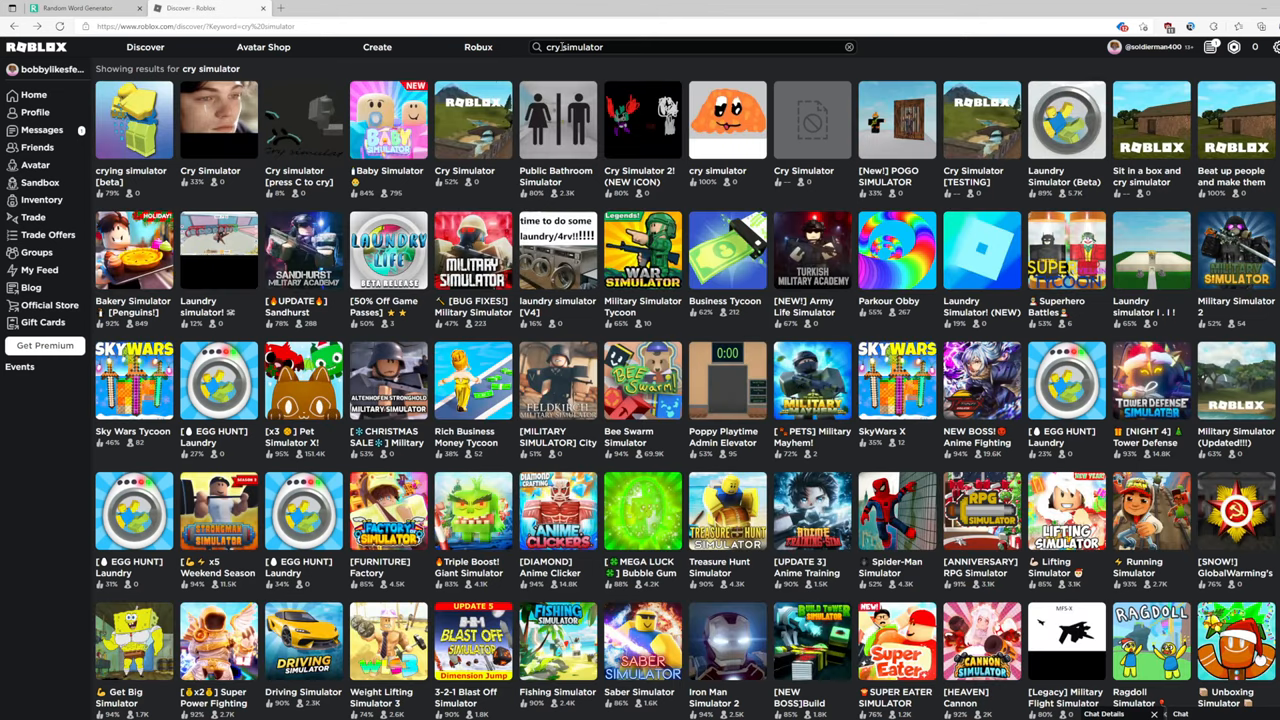
# - Search 'color simulator', open Coloring Simulator, and press Play to launch it
pyautogui.write('color simulator')
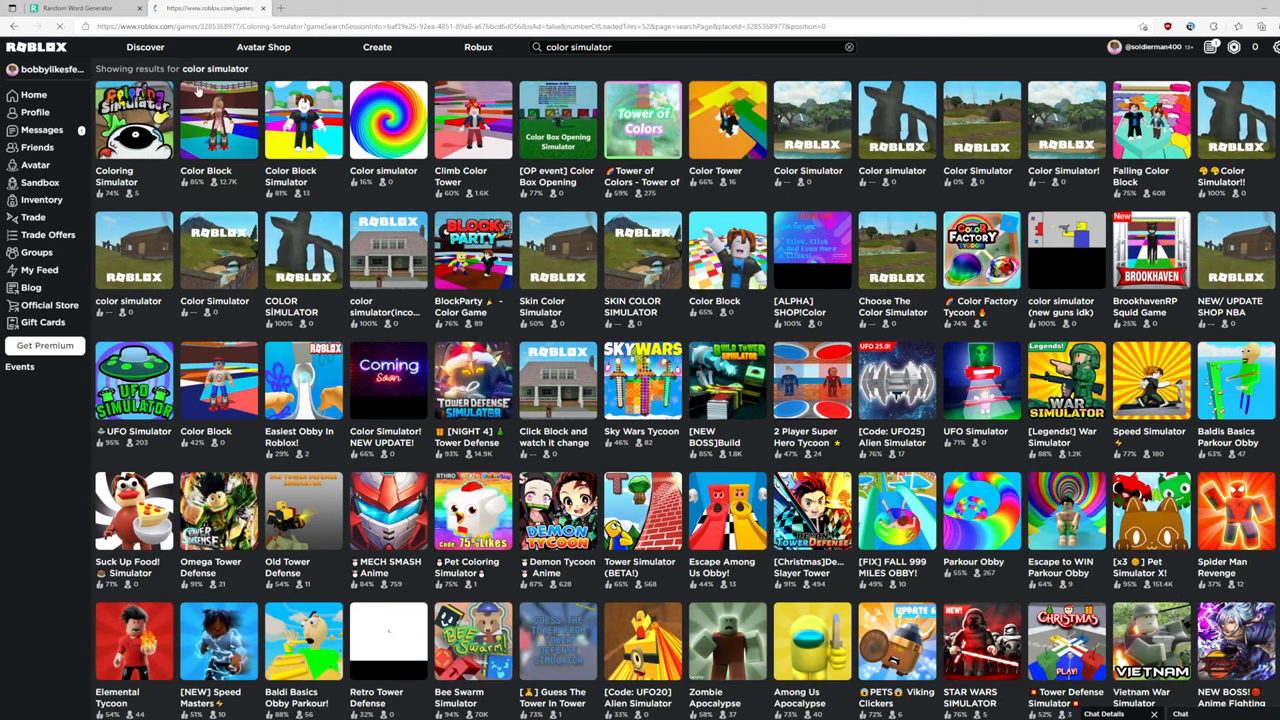
pyautogui.click(134, 118)
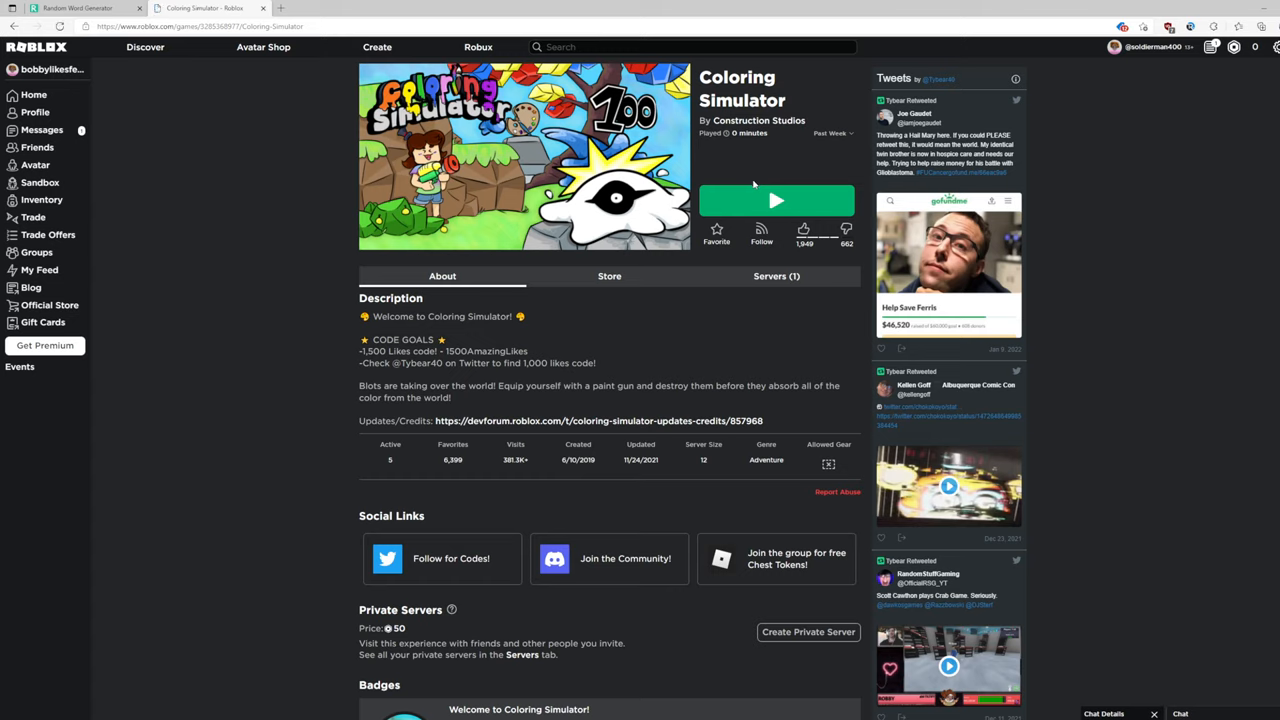
pyautogui.moveTo(753, 191)
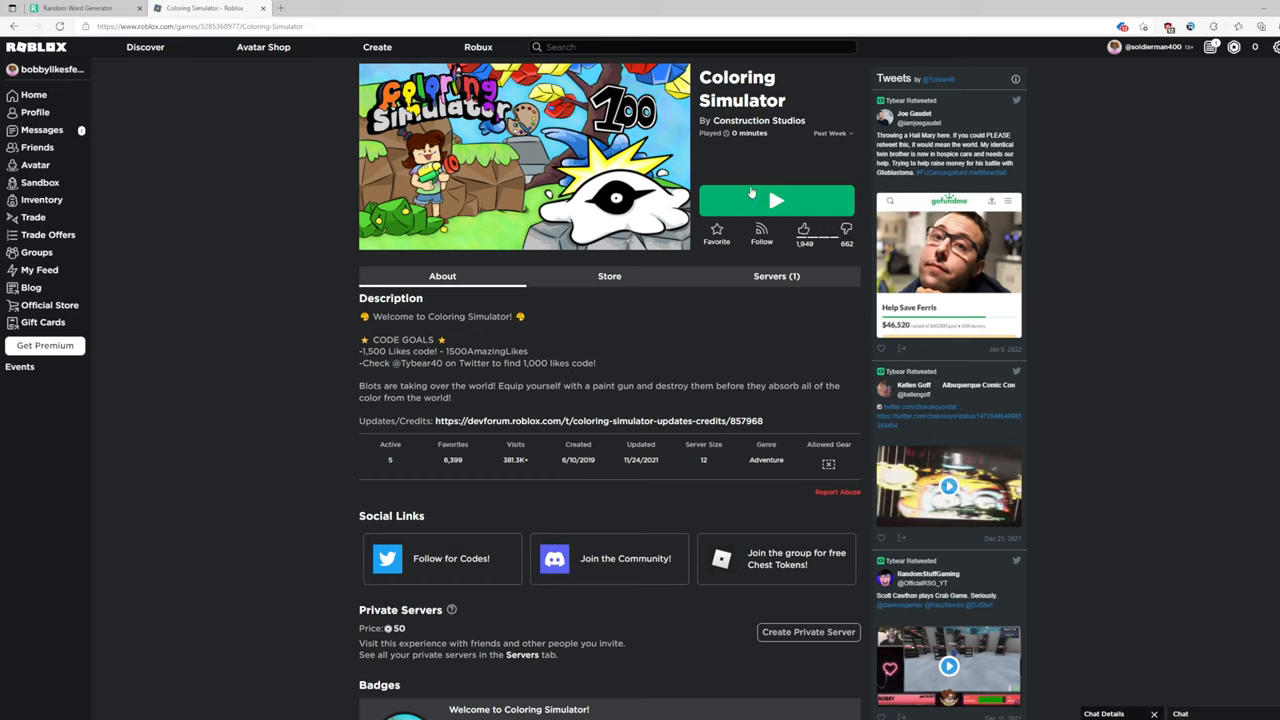
pyautogui.click(776, 201)
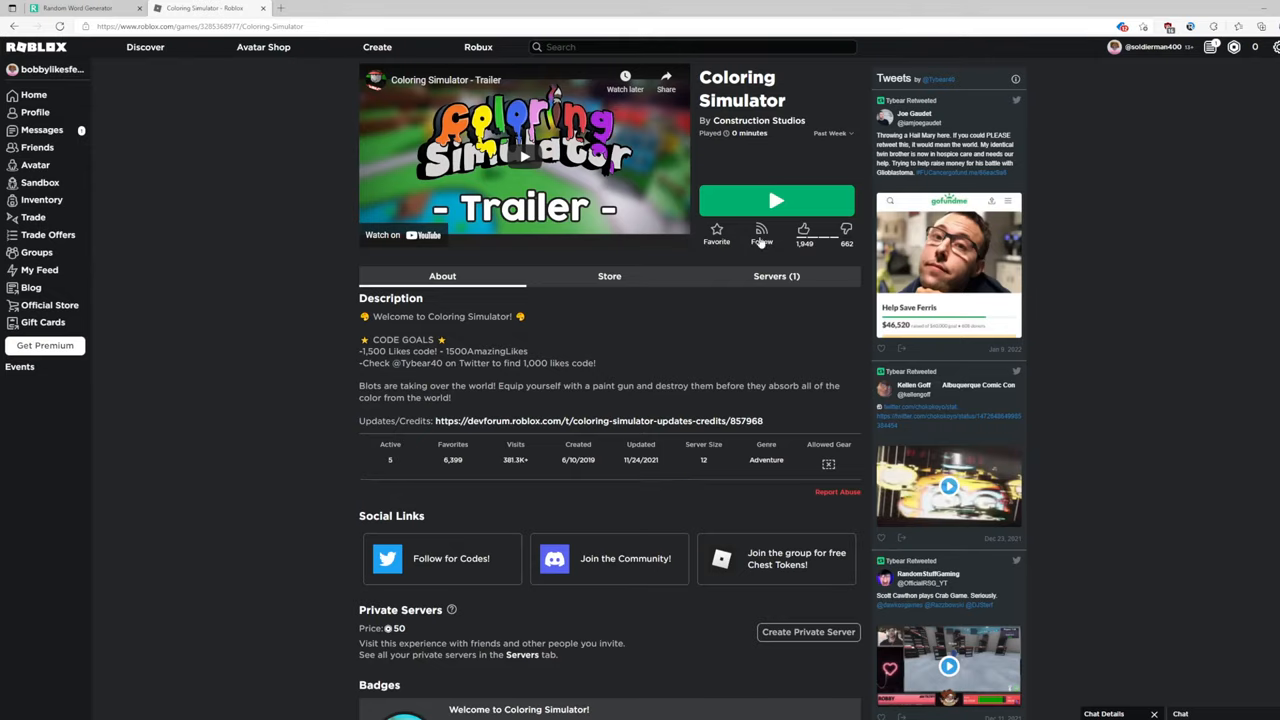
pyautogui.click(776, 200)
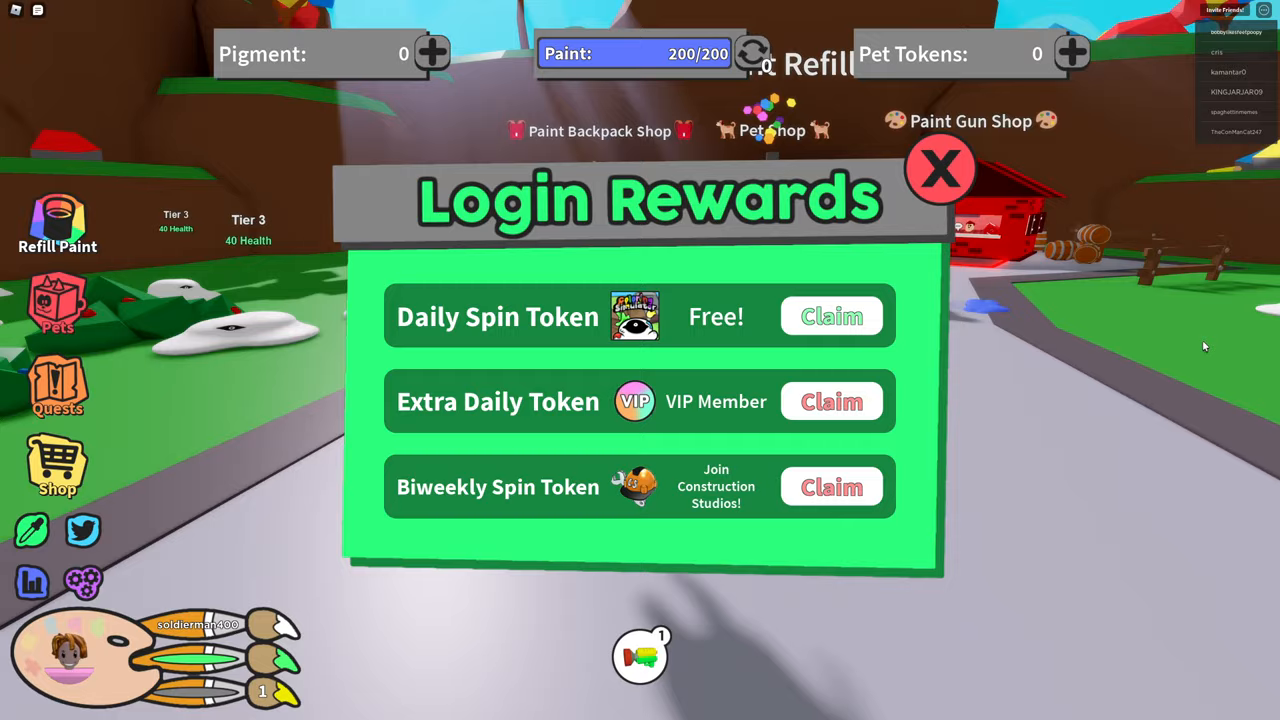
# - Claim the Daily Spin Token, decline the VIP Robux purchase, close rewards, and exit
pyautogui.click(831, 316)
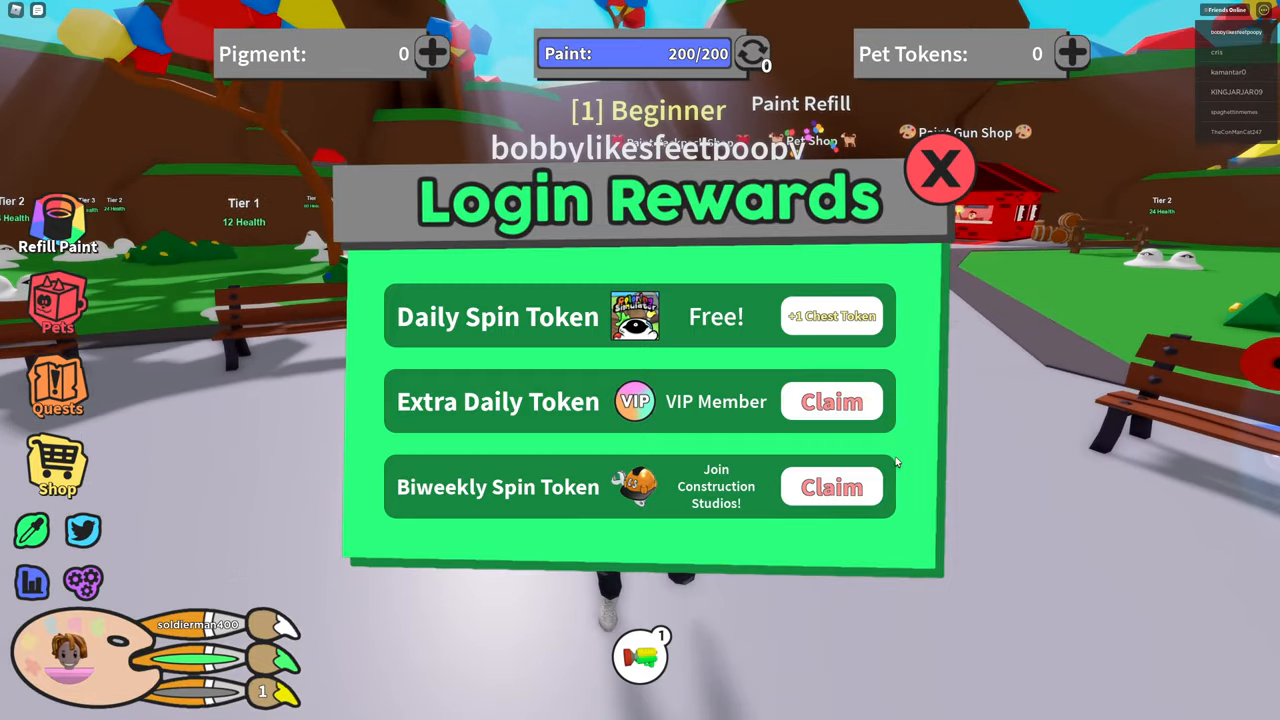
pyautogui.click(830, 401)
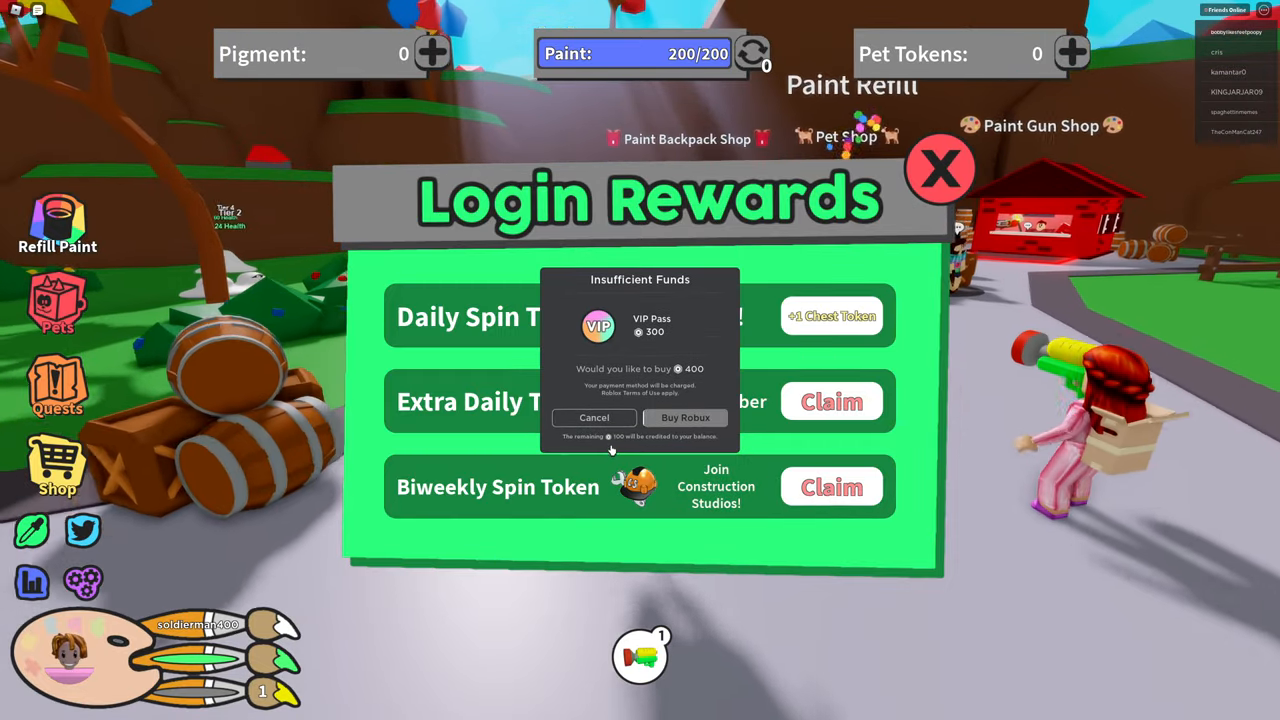
pyautogui.click(594, 417)
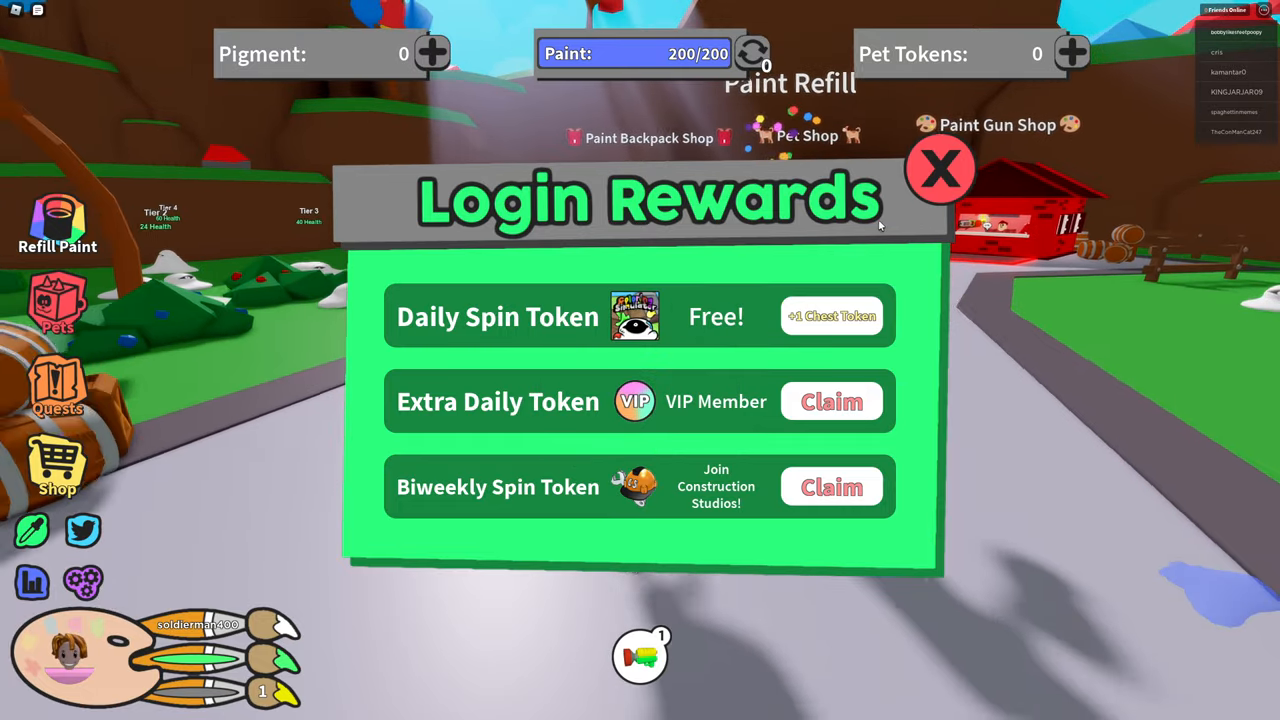
pyautogui.click(939, 168)
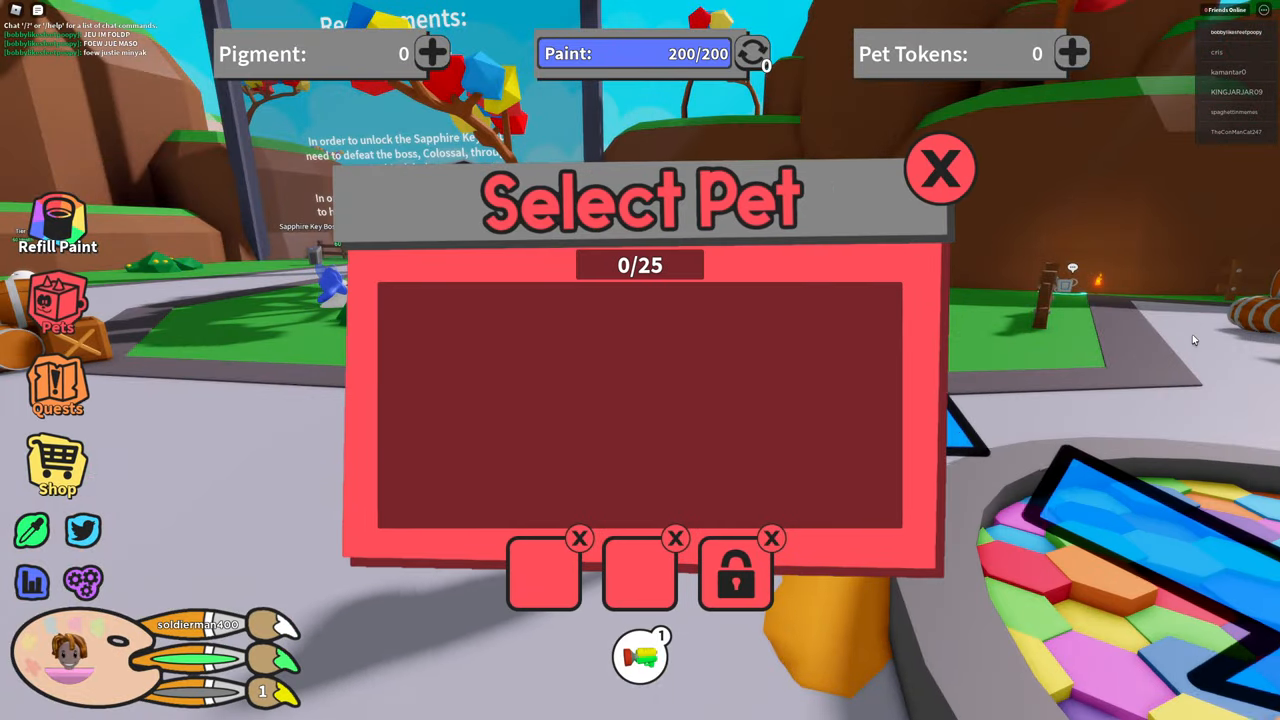
pyautogui.click(938, 168)
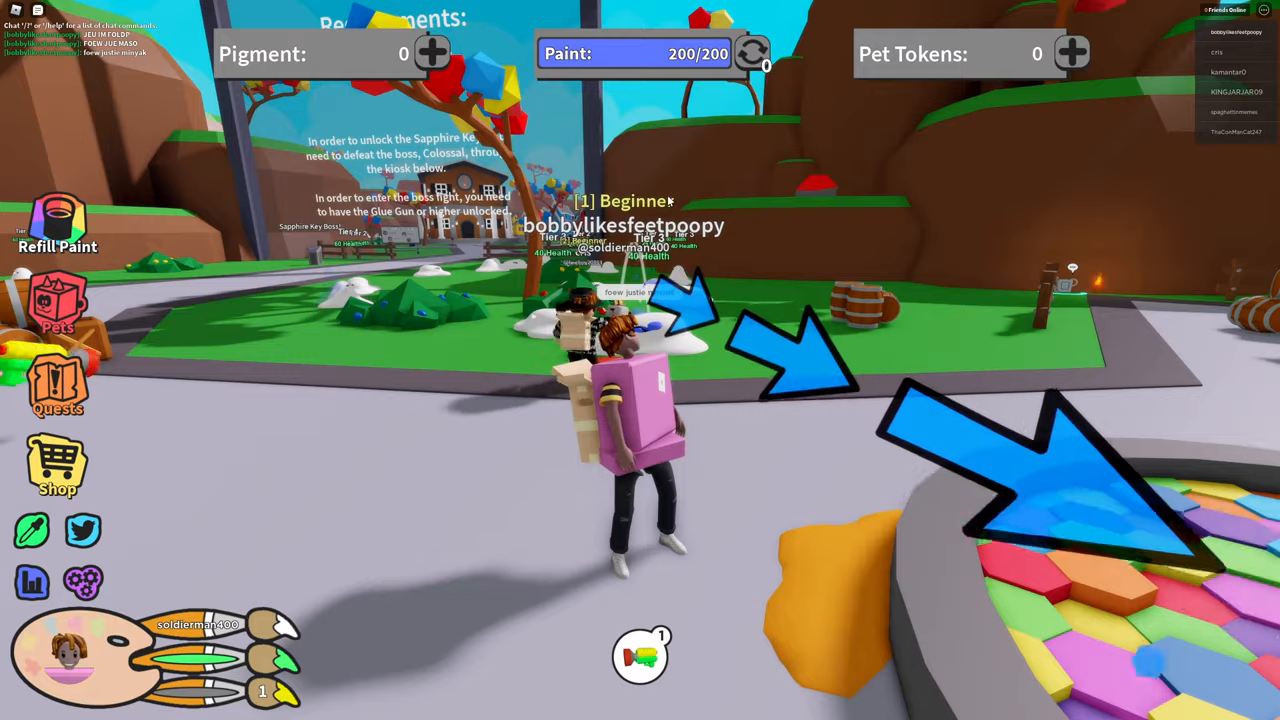
pyautogui.click(77, 8)
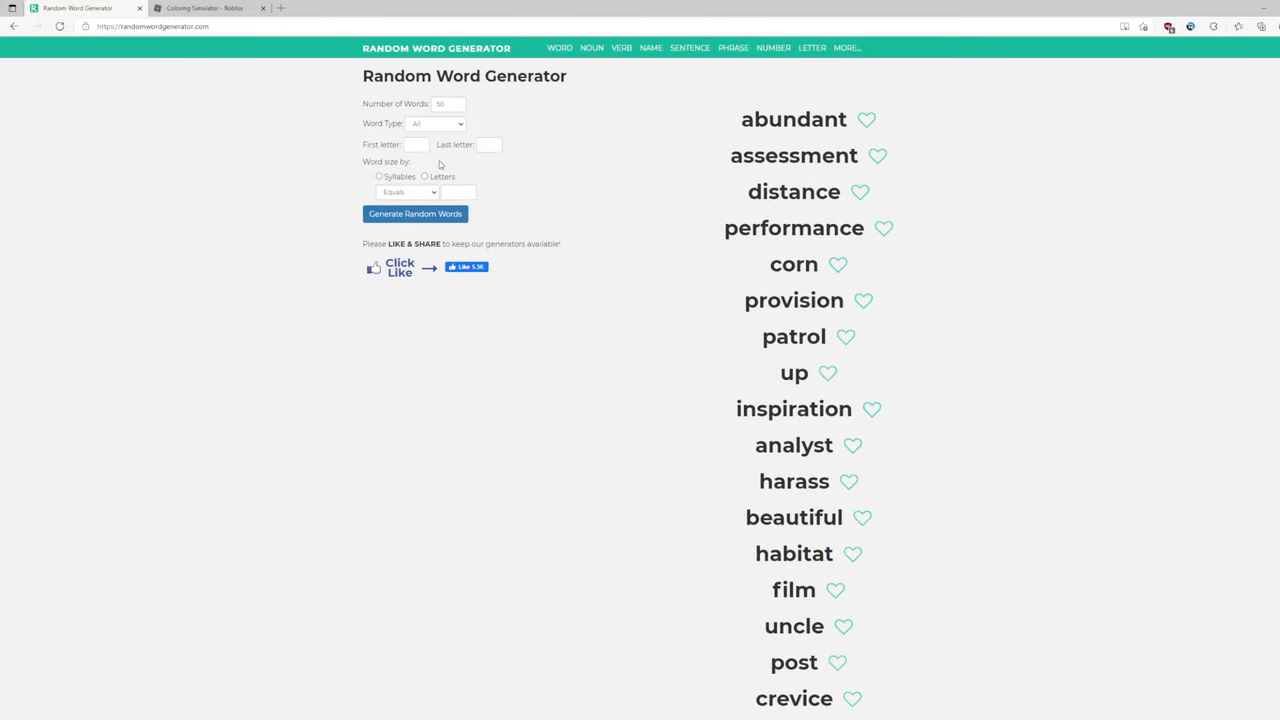
# - Generate word lists starting with F and ending in K several times
pyautogui.click(415, 144)
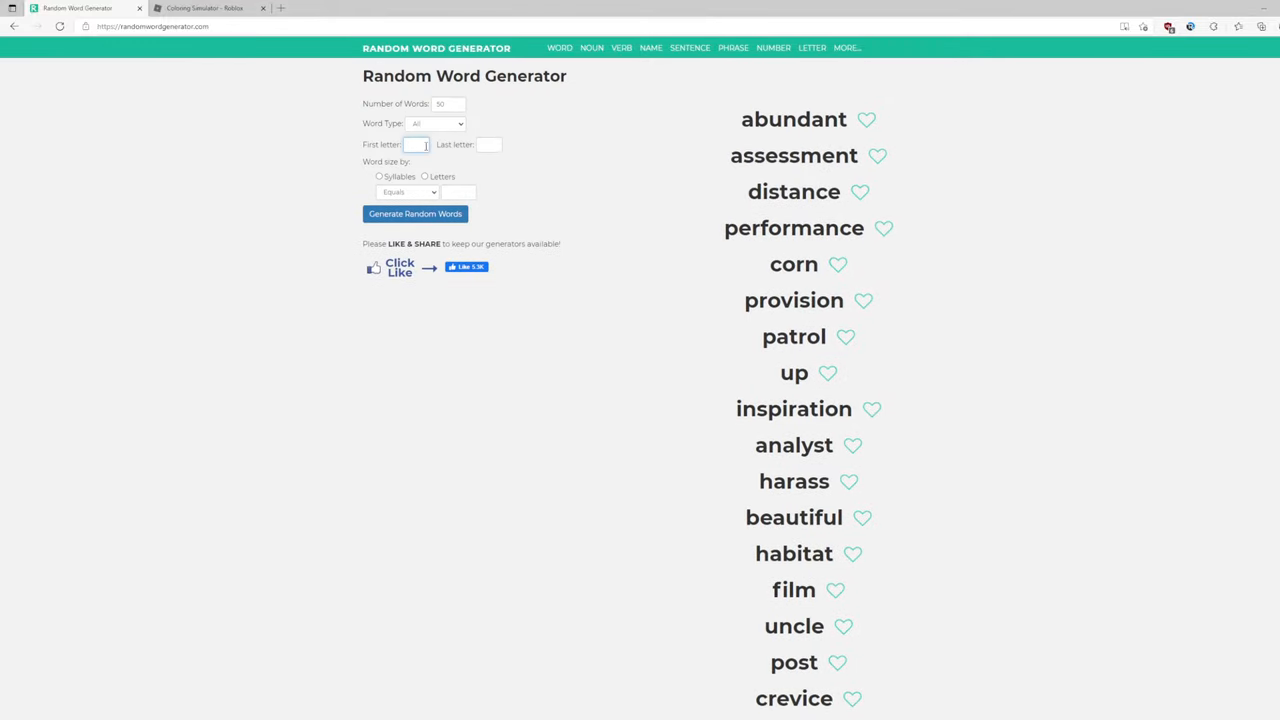
pyautogui.click(489, 144)
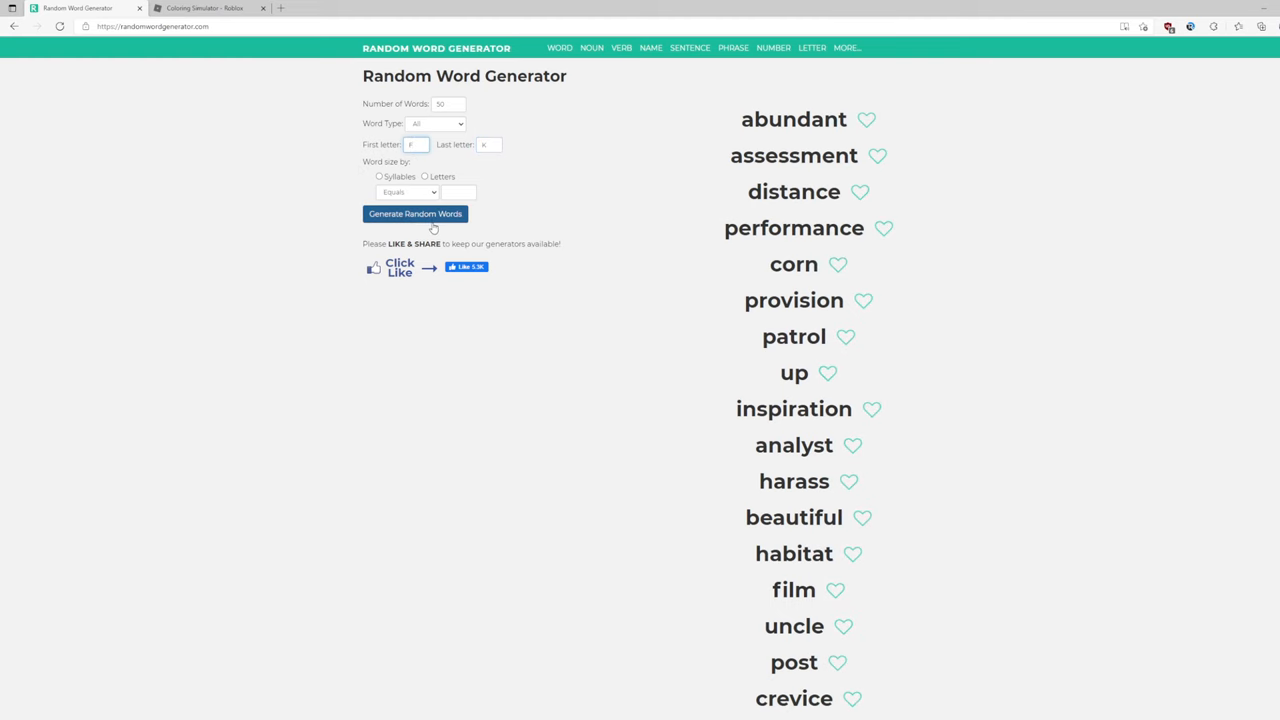
pyautogui.click(415, 214)
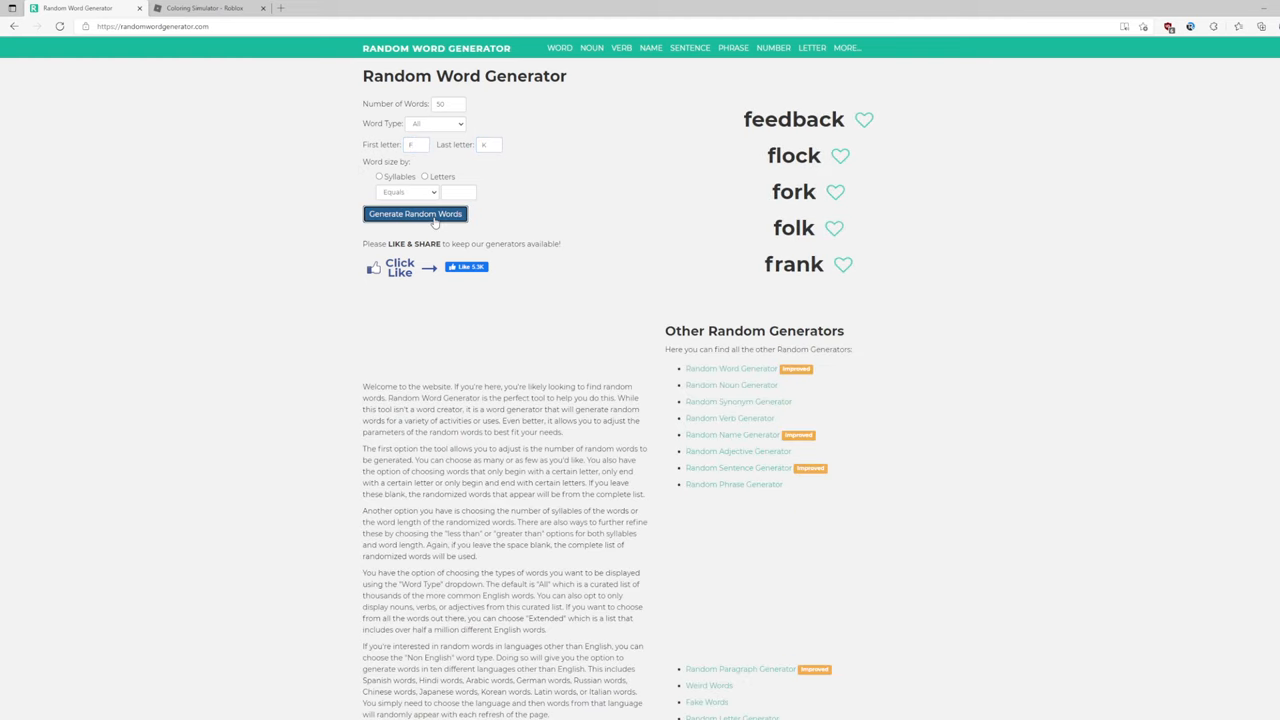
pyautogui.click(414, 214)
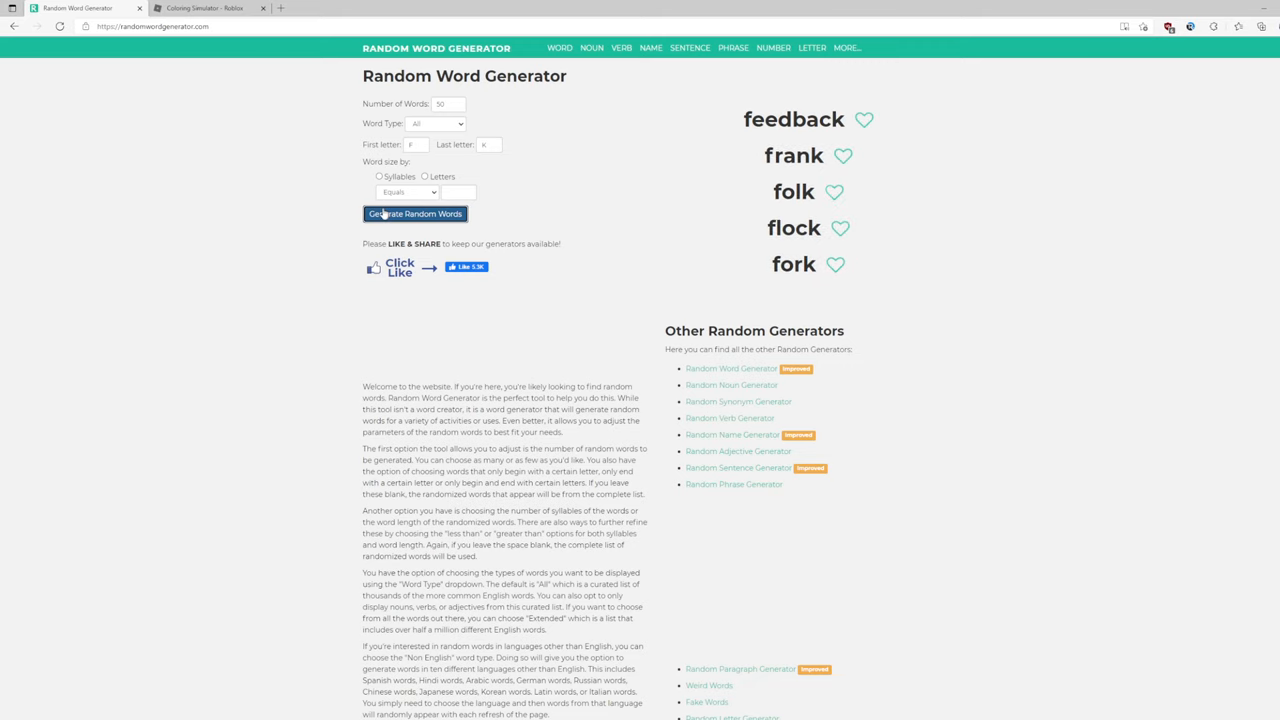
pyautogui.click(415, 213)
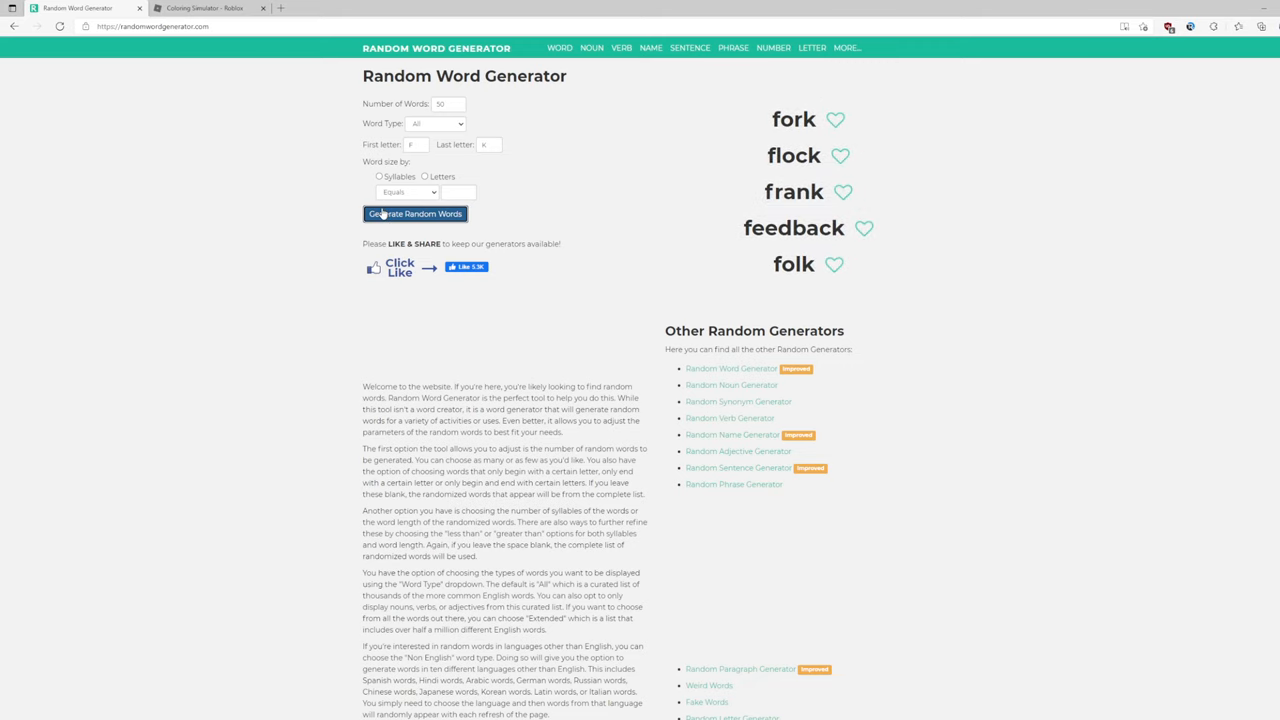
pyautogui.click(415, 214)
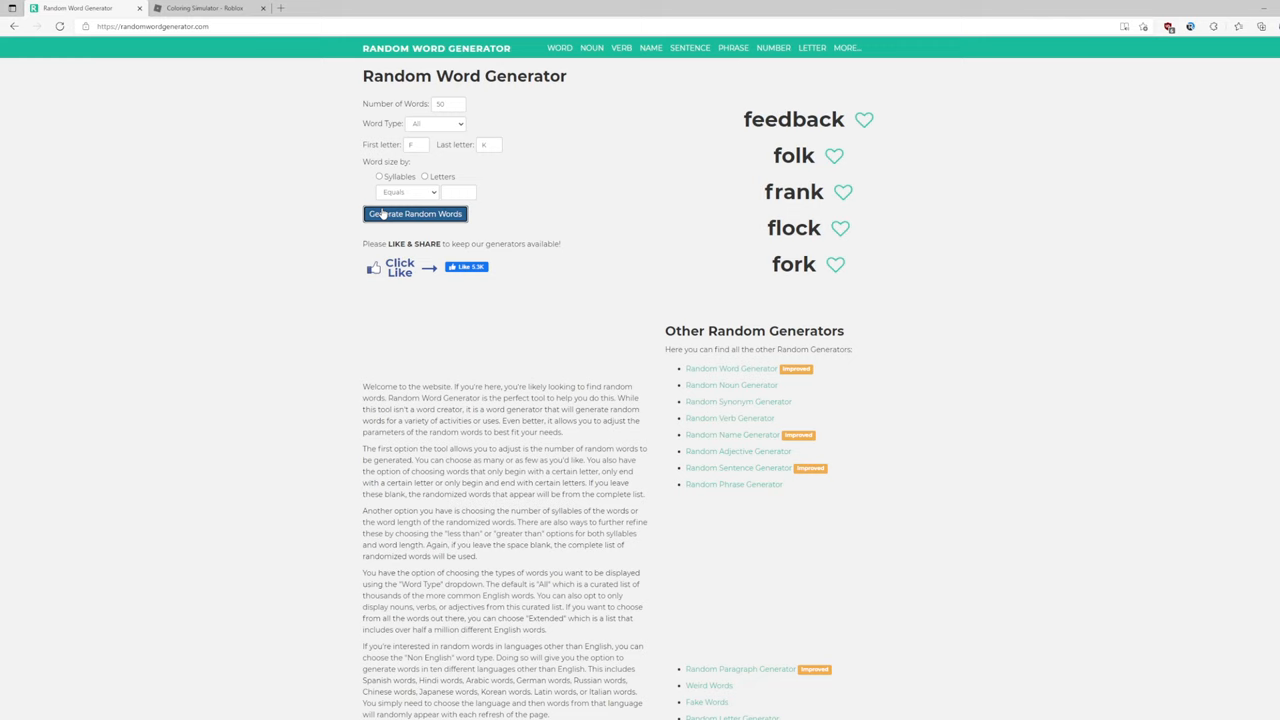
pyautogui.click(415, 214)
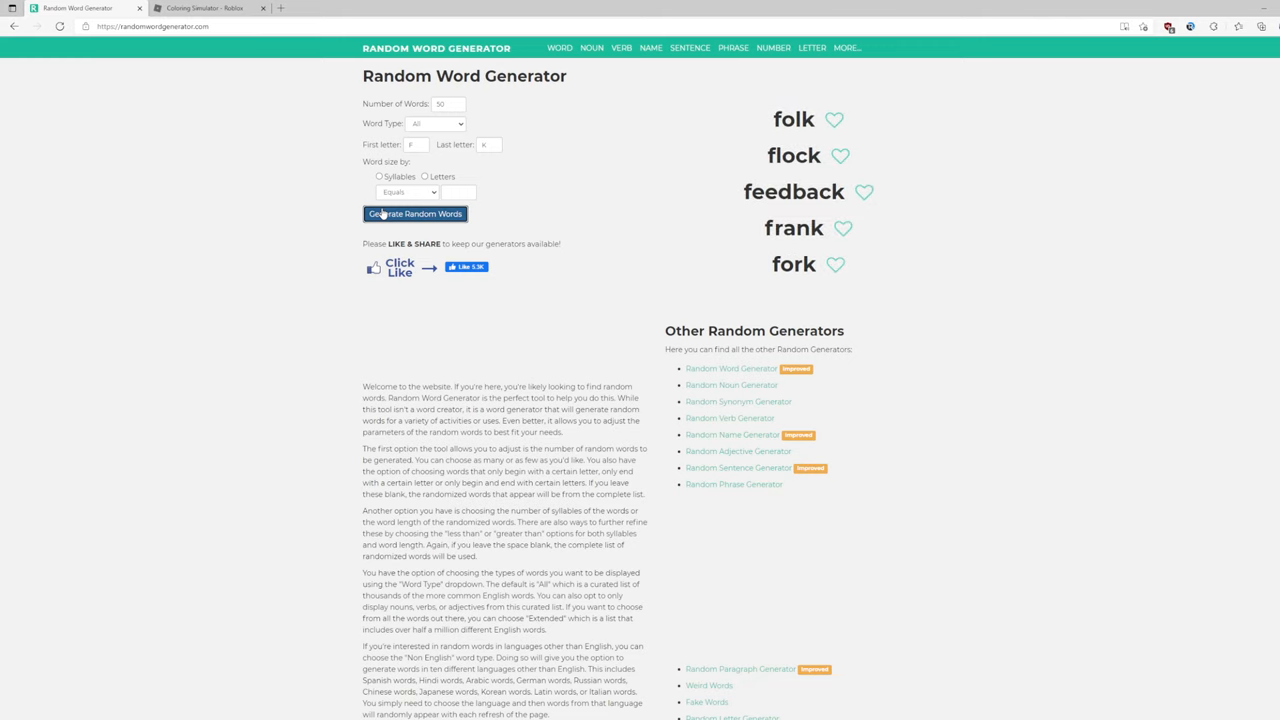
pyautogui.click(415, 214)
pyautogui.write('p')
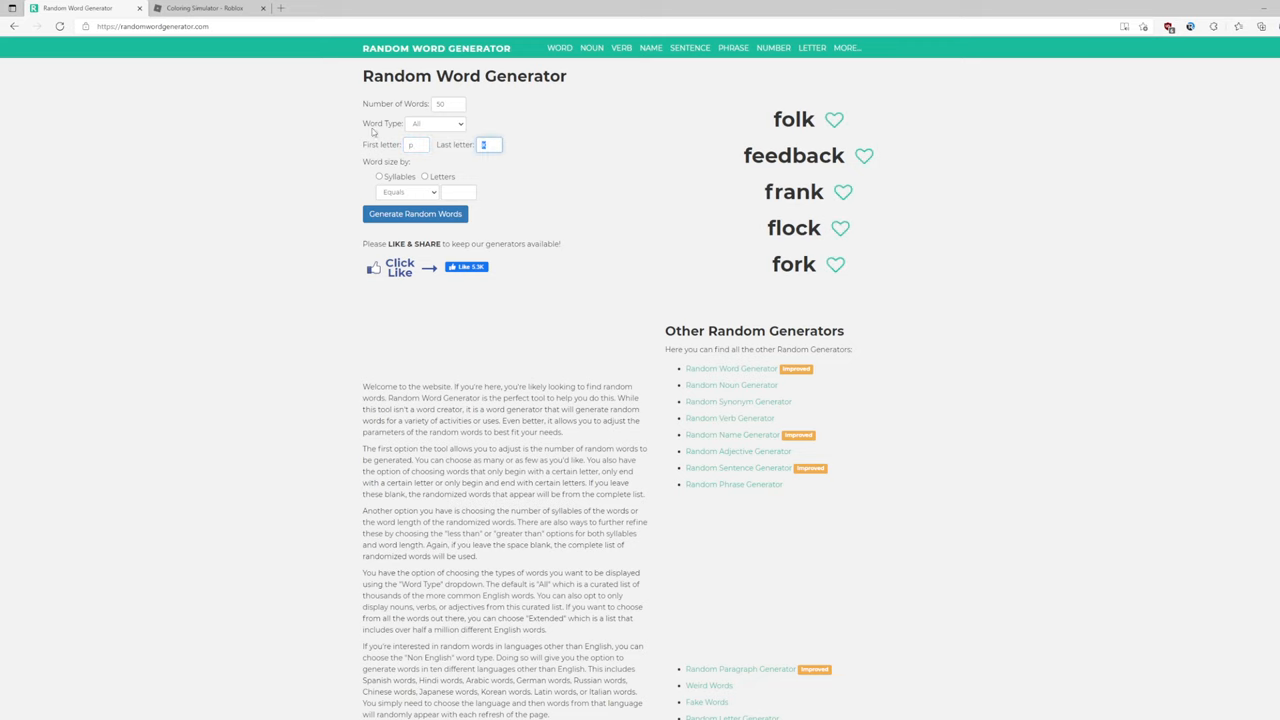
# - Generate p-to-p words with a size limit, trying sizes greater than 4 and 6
pyautogui.click(414, 214)
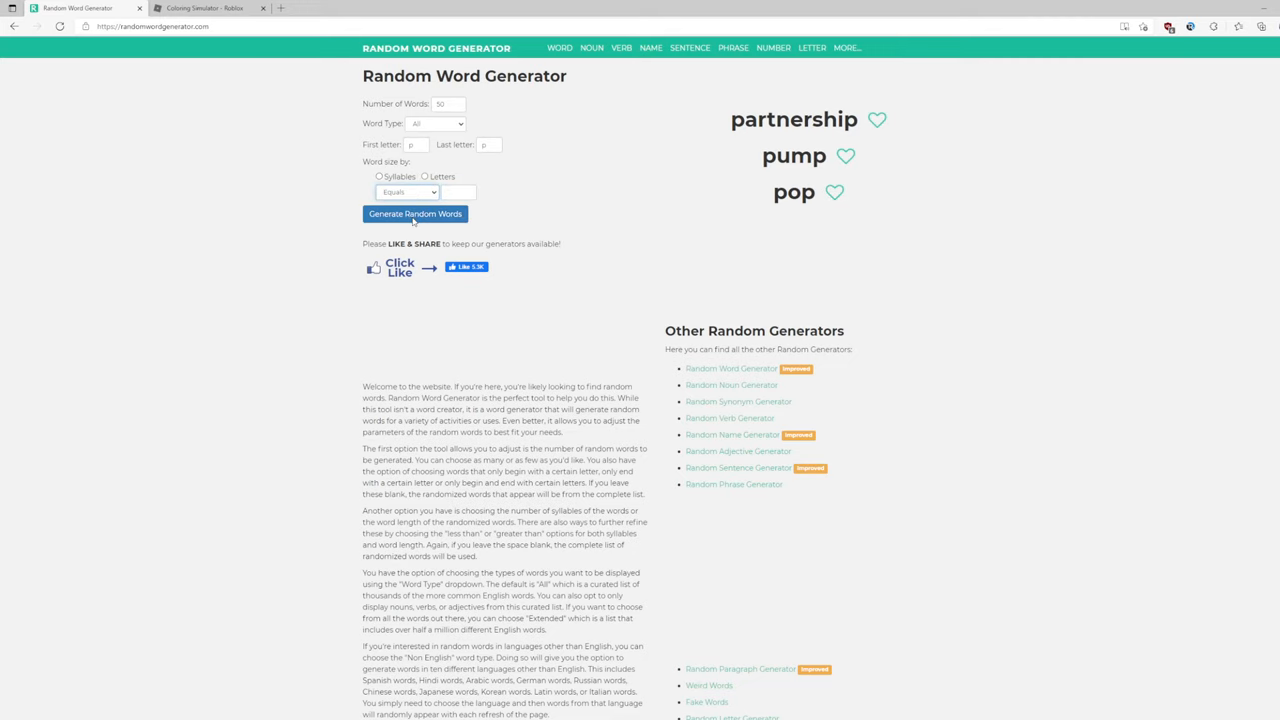
pyautogui.click(407, 191)
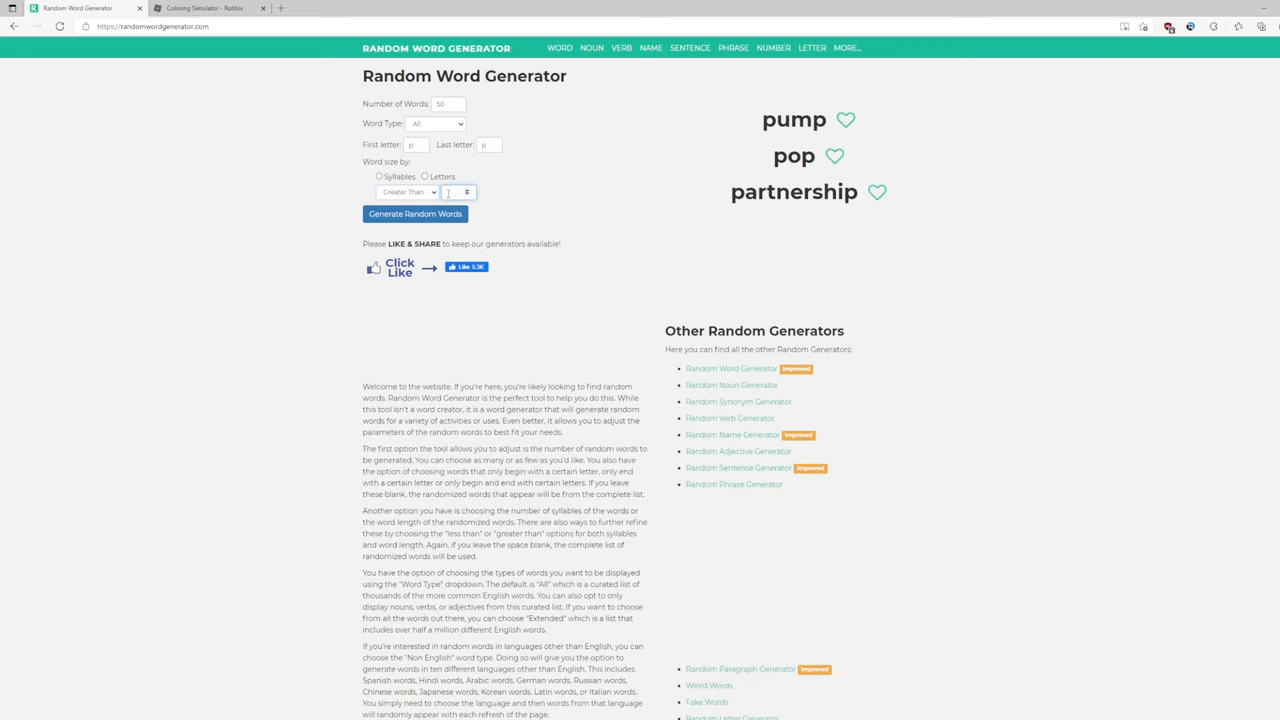
pyautogui.click(414, 213)
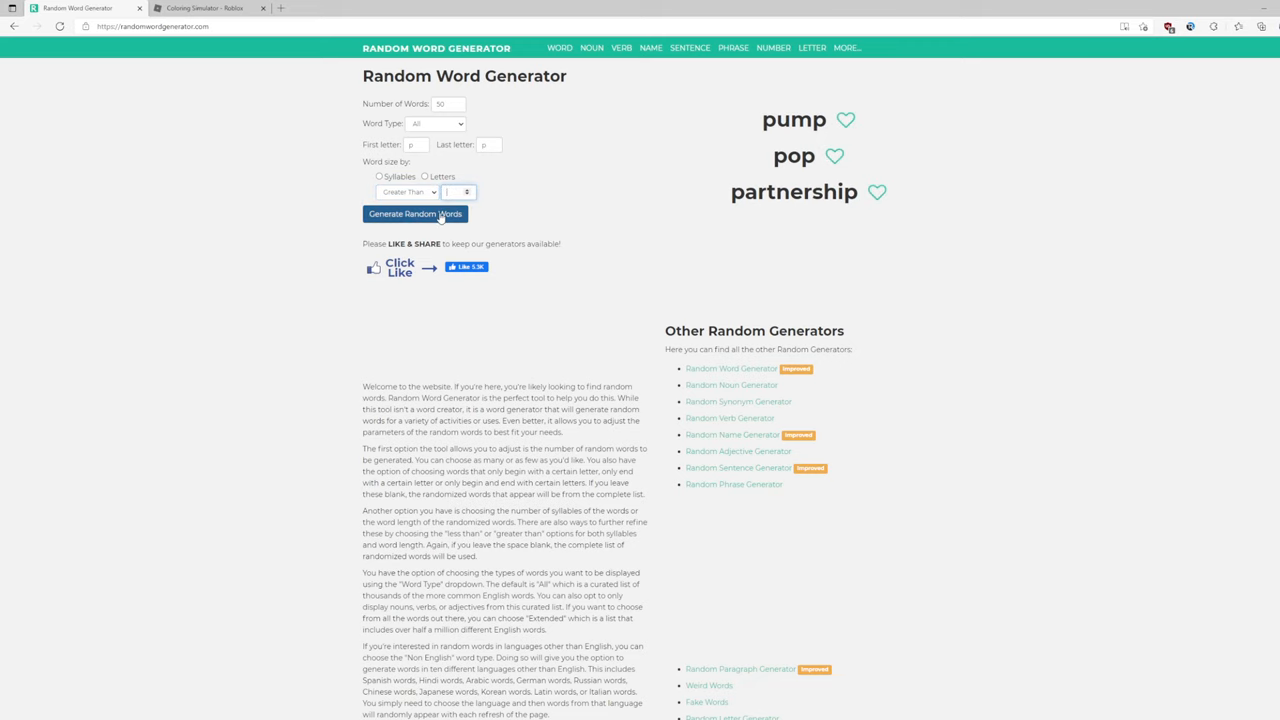
pyautogui.click(414, 214)
pyautogui.write('4')
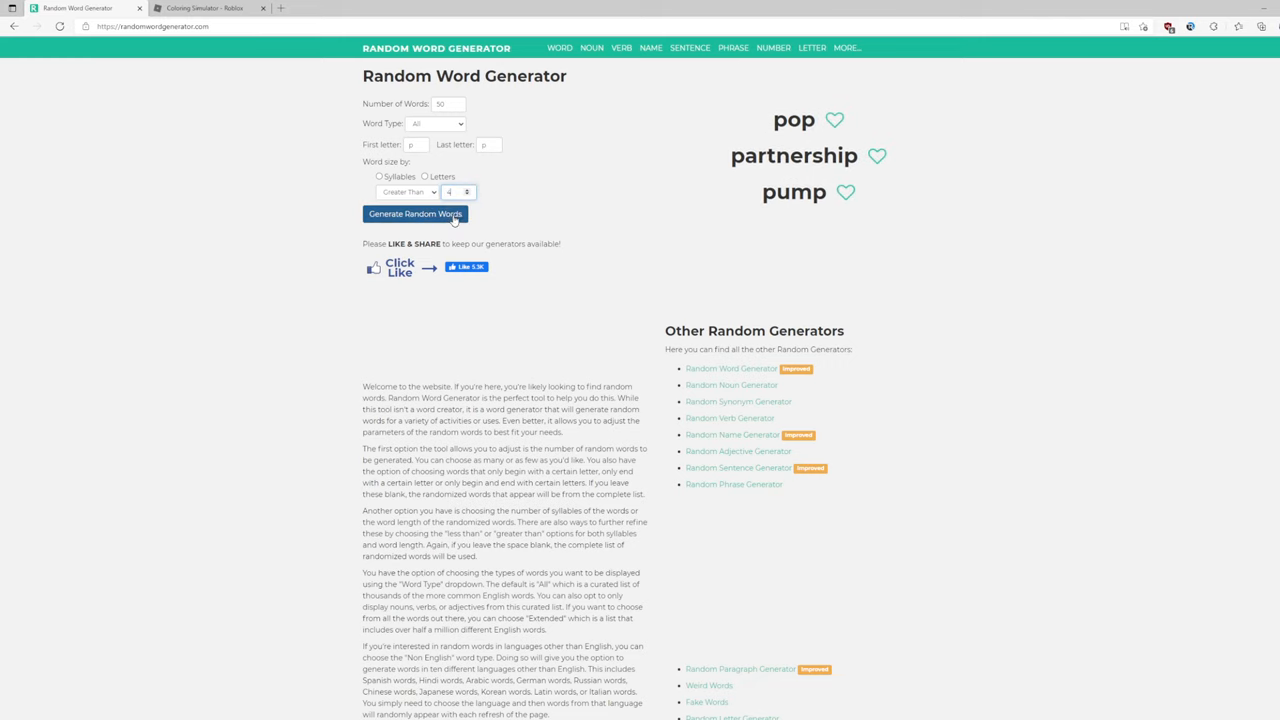
pyautogui.click(414, 214)
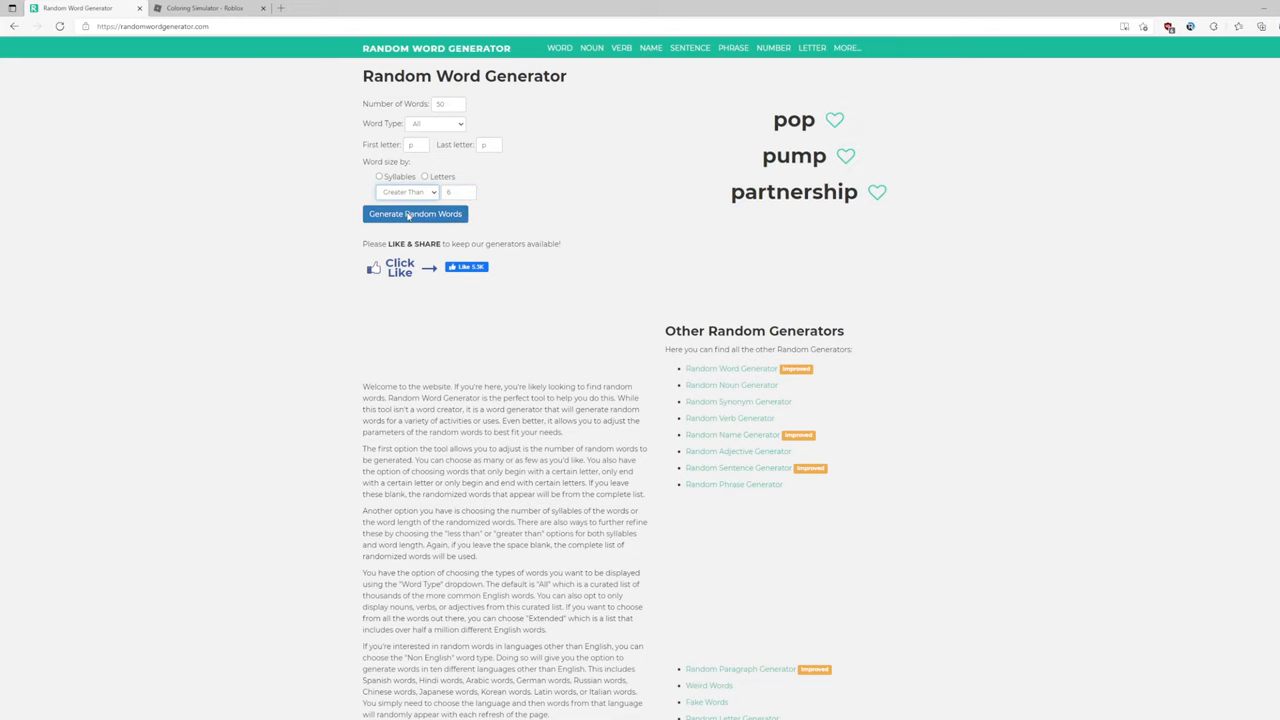
pyautogui.click(407, 192)
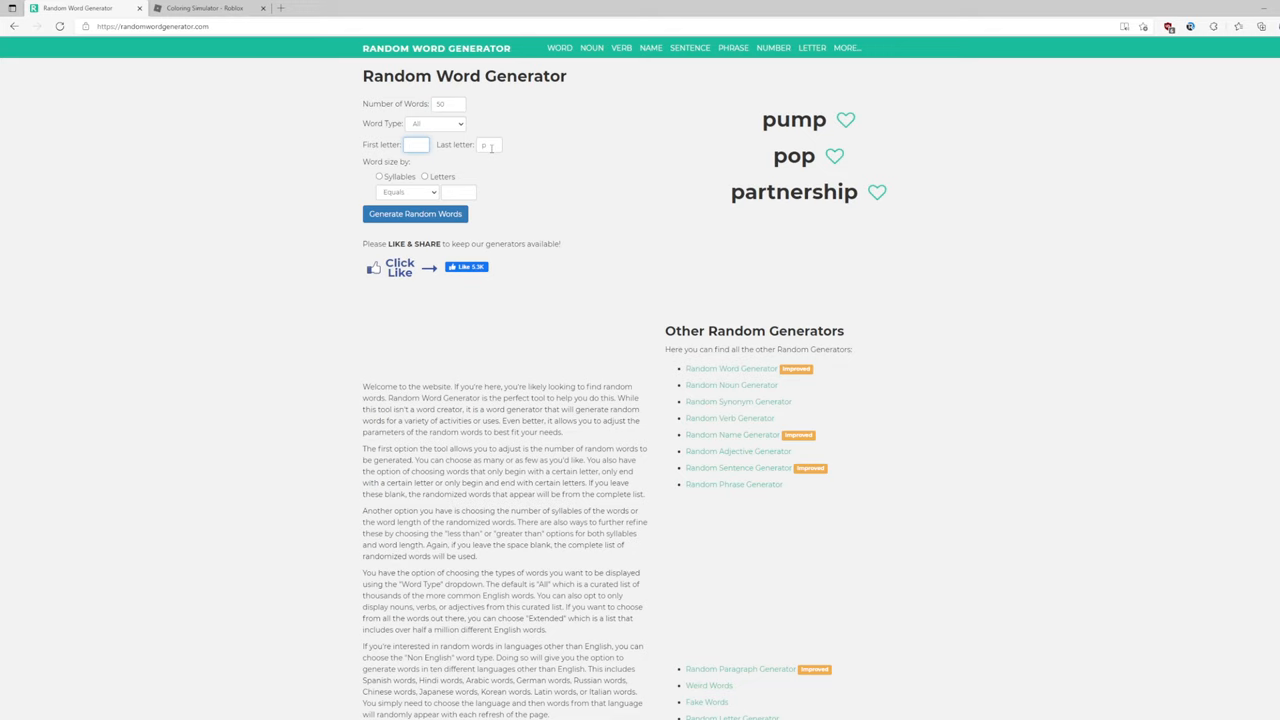
# - Generate an unfiltered word list, select 'cucumber', and return to the Coloring Simulator page
pyautogui.click(414, 213)
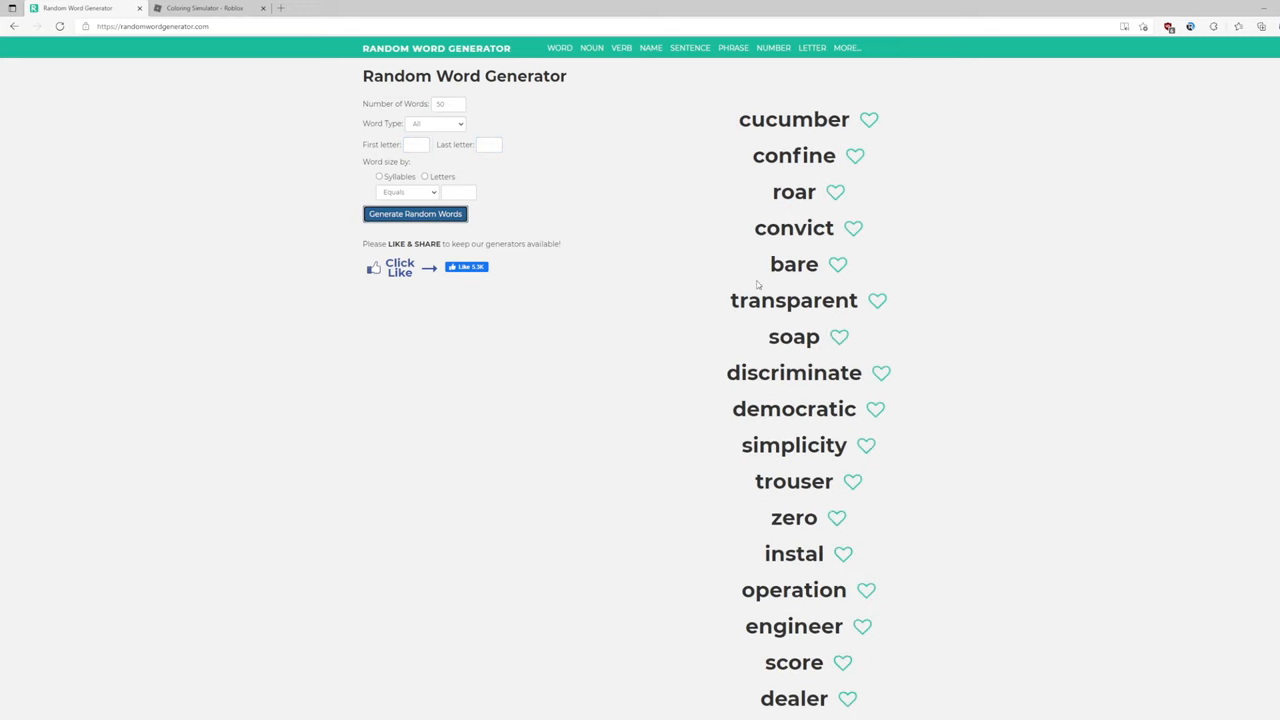
pyautogui.doubleClick(792, 191)
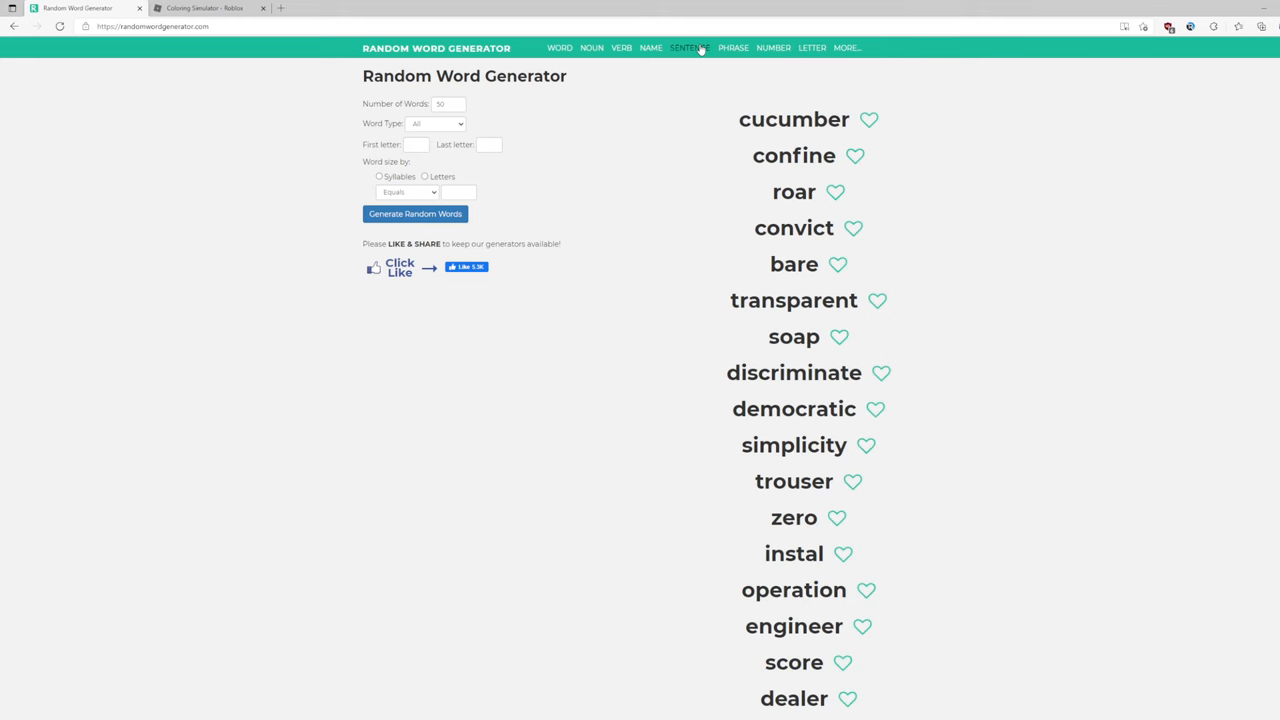
pyautogui.click(200, 8)
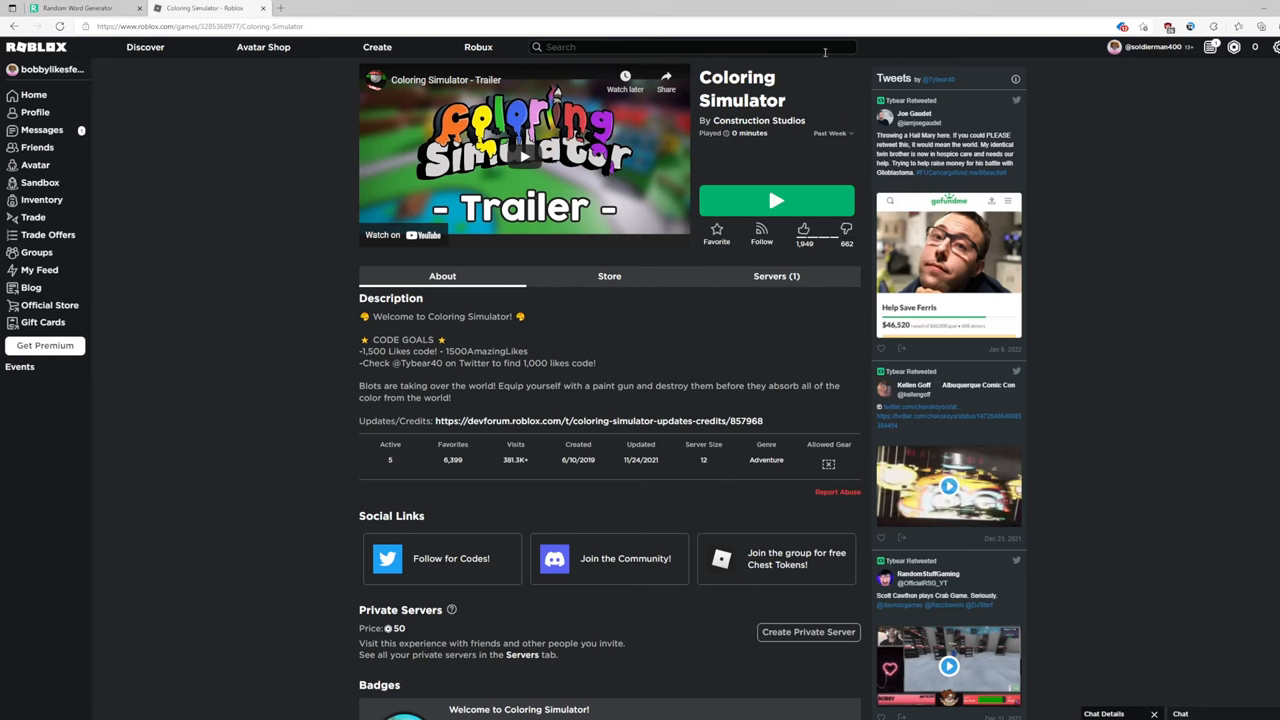
# - Search Roblox experiences for 'cucumber simulator', then switch back to the word list
pyautogui.write('cucumber')
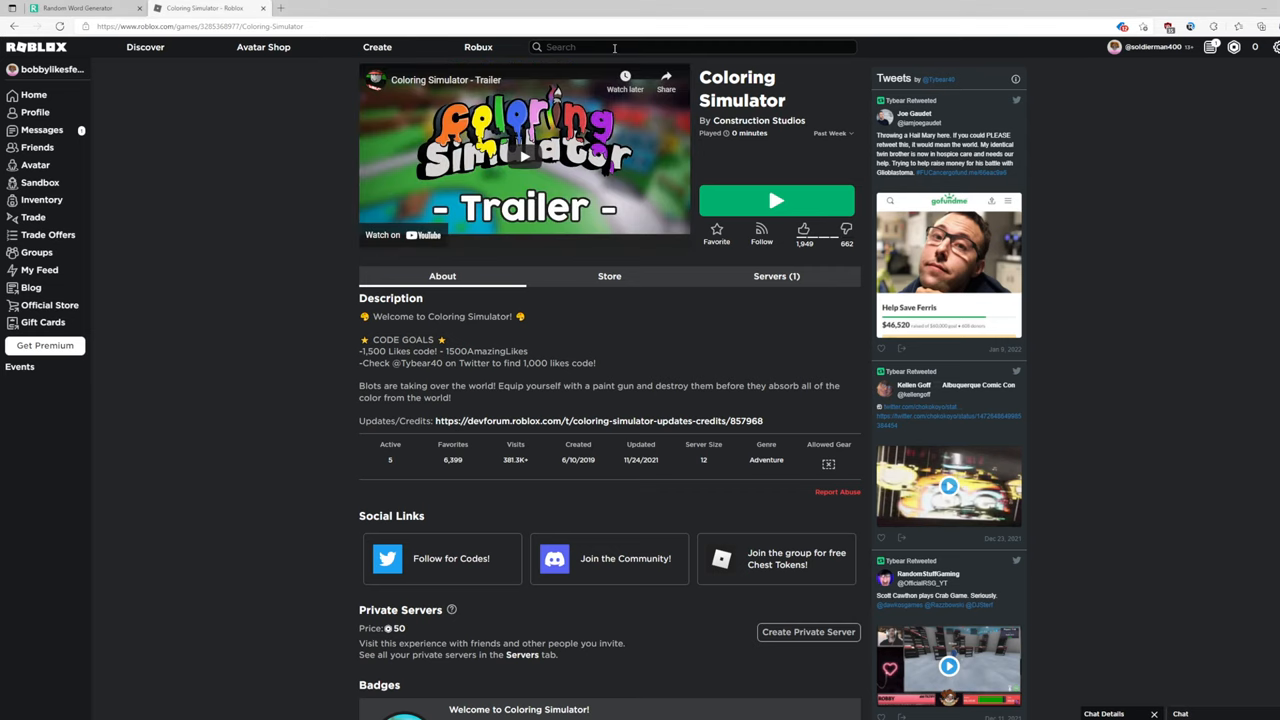
pyautogui.write('cucumber simulator')
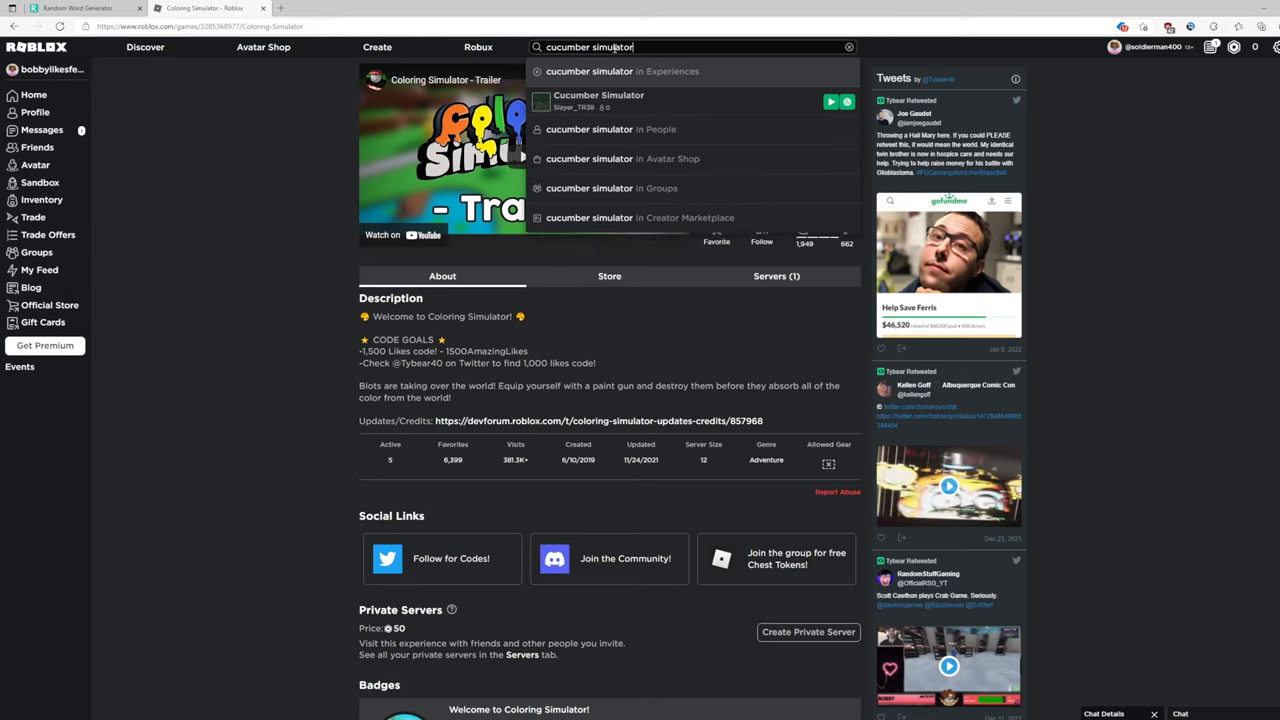
pyautogui.click(75, 8)
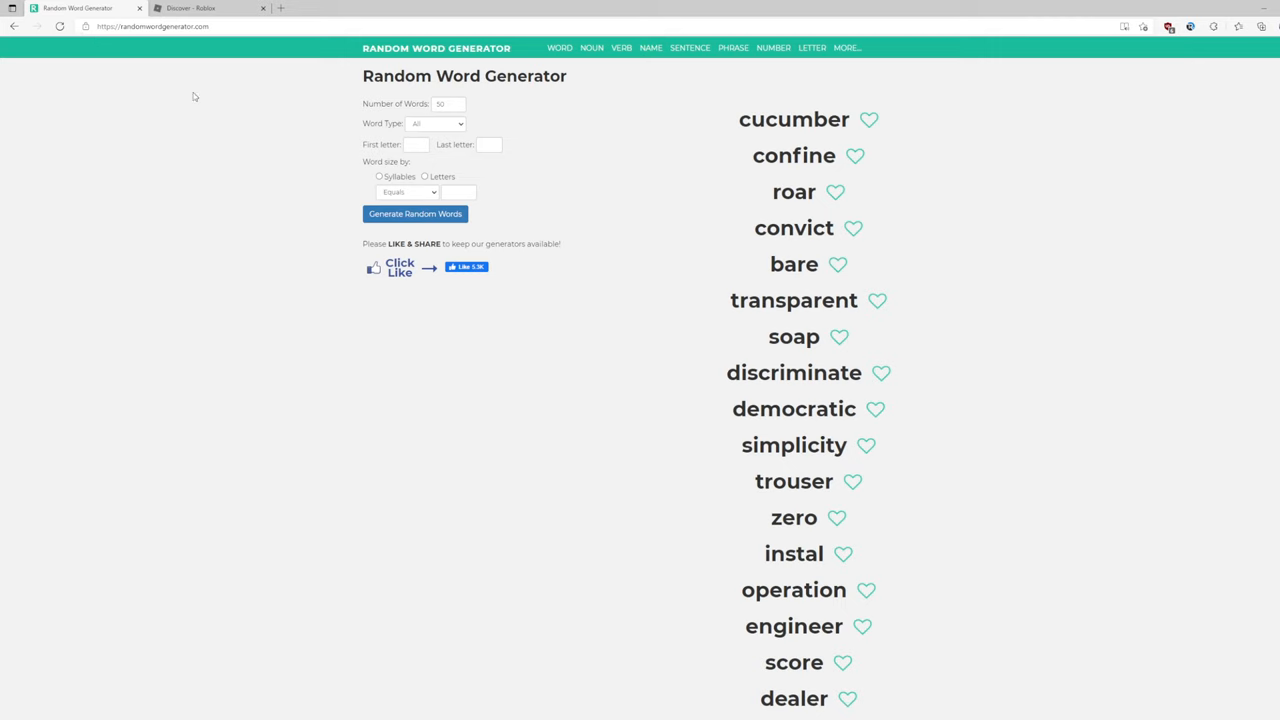
# - Scroll further down the word list, then switch to the Cucumber Simulator page
pyautogui.scroll(-3)
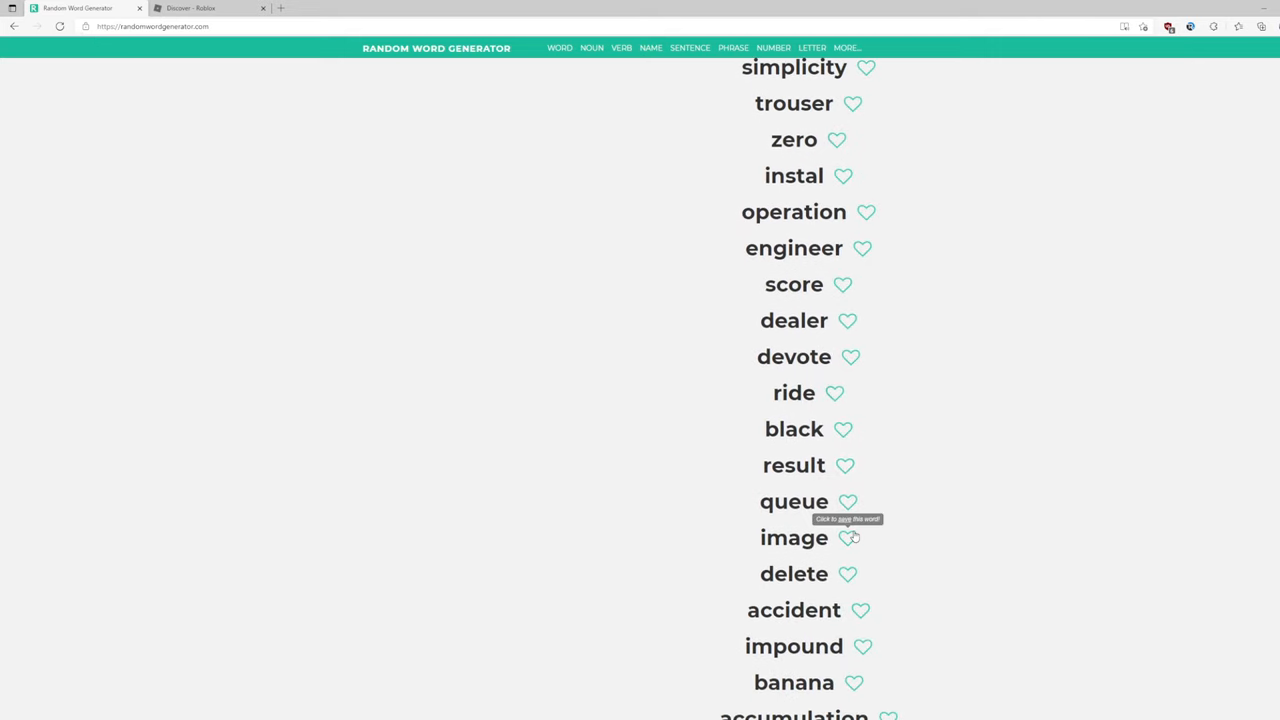
pyautogui.moveTo(817, 580)
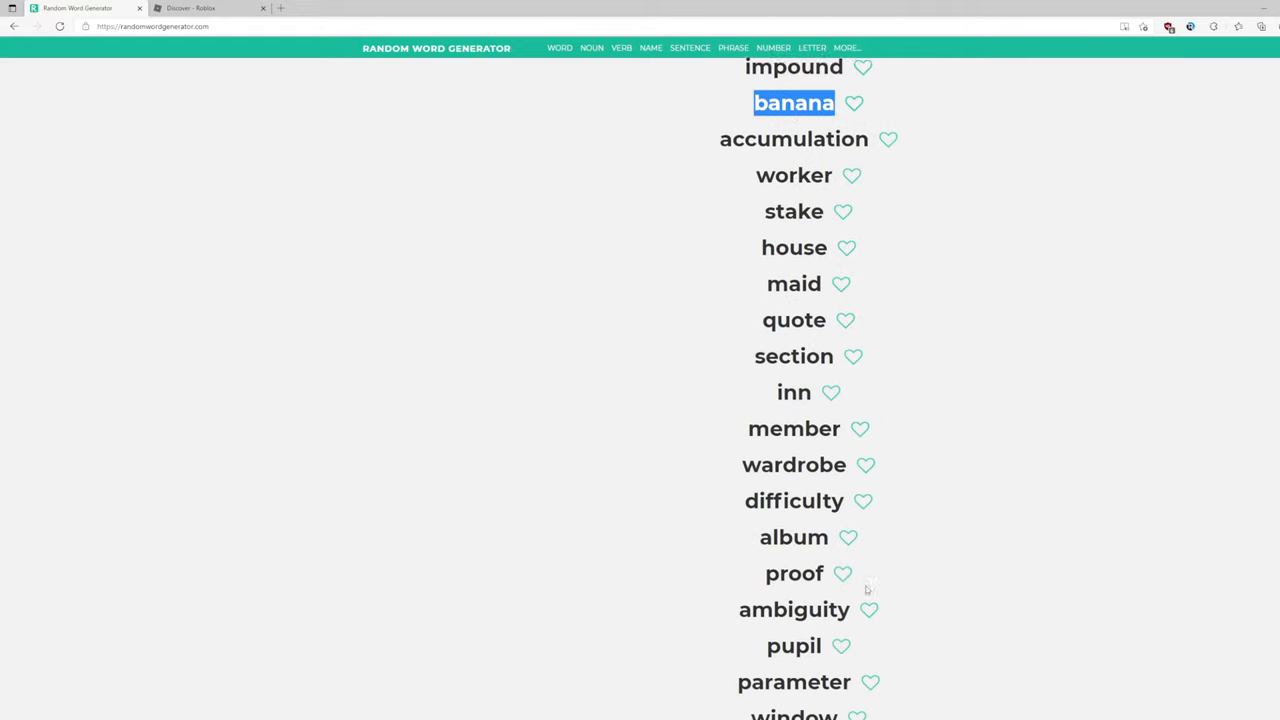
pyautogui.scroll(-3)
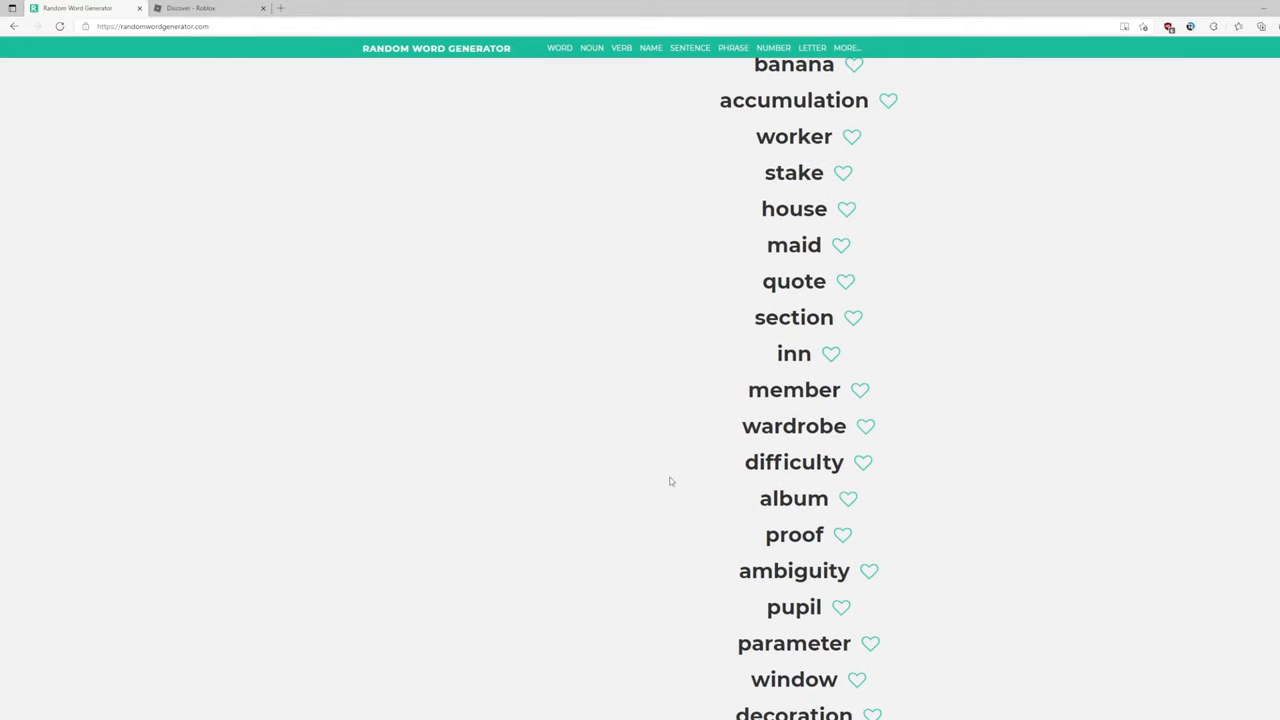
pyautogui.click(190, 8)
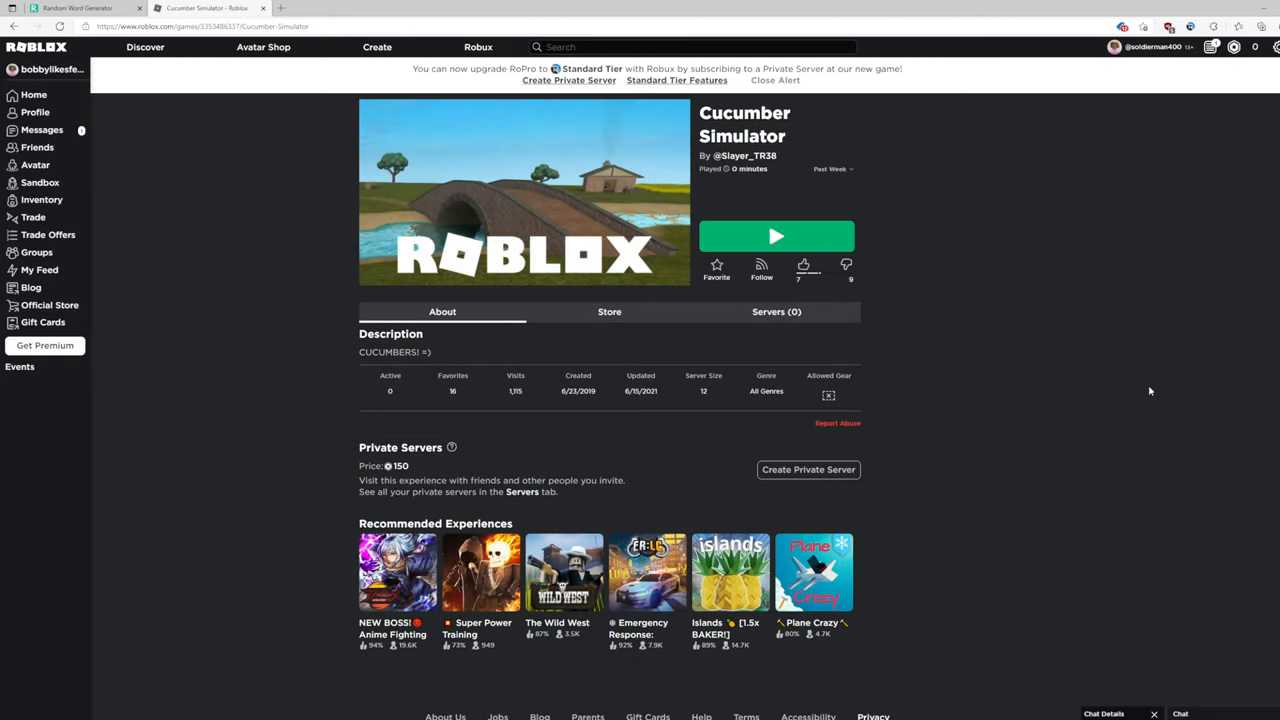
# - Press Play on the Cucumber Simulator page to start the game
pyautogui.click(776, 236)
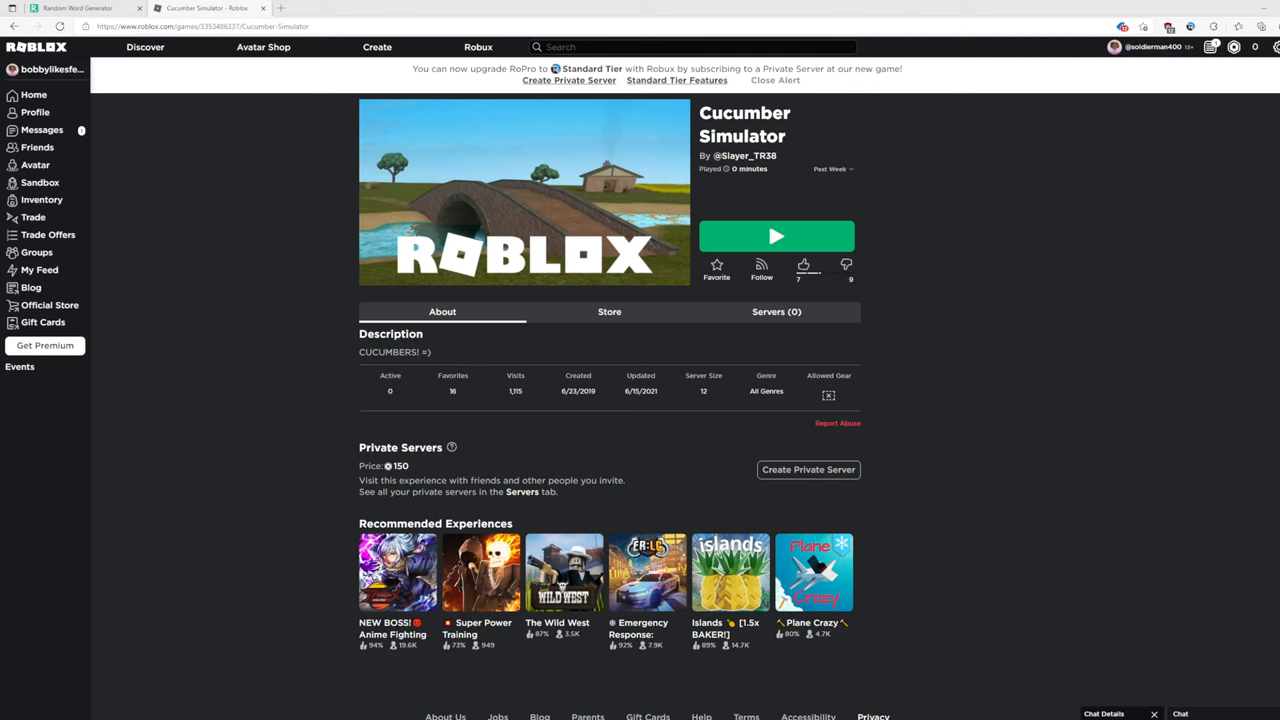
pyautogui.click(776, 236)
pyautogui.write('stupid')
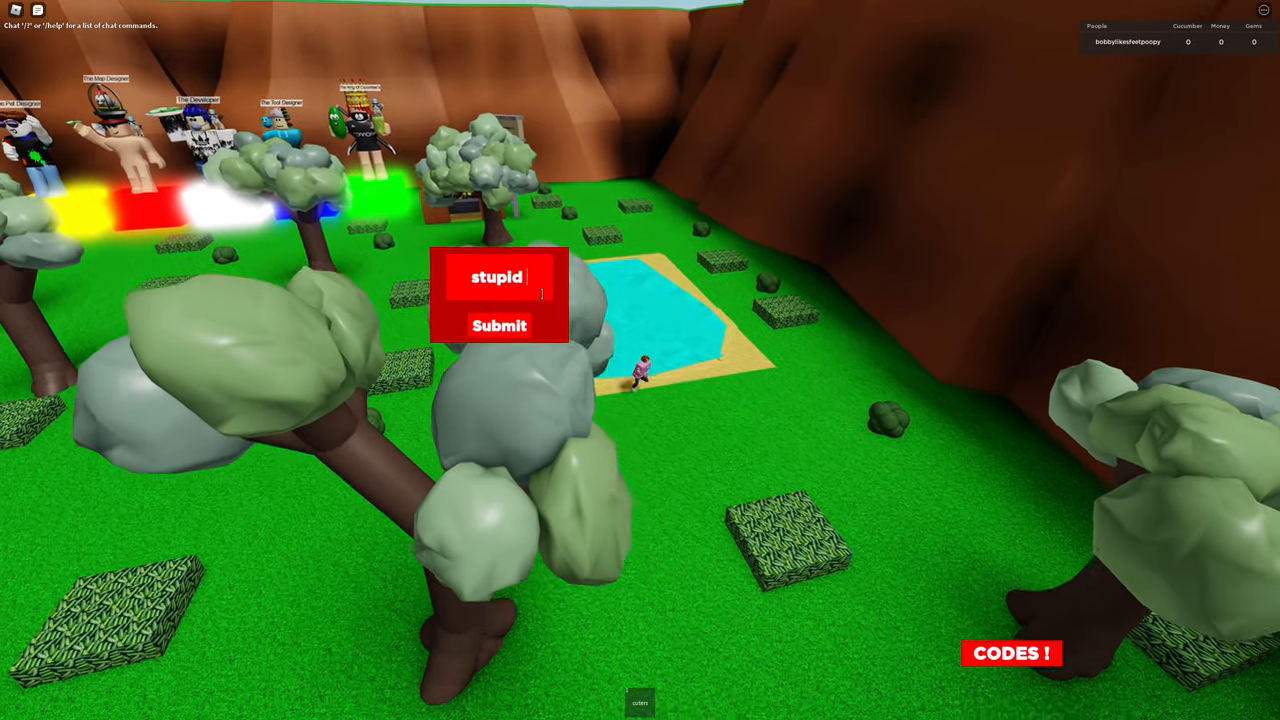
# - Type 'cucumber' after 'stupid' in the codes box to read 'stupid cucumber'
pyautogui.write('cucumber')
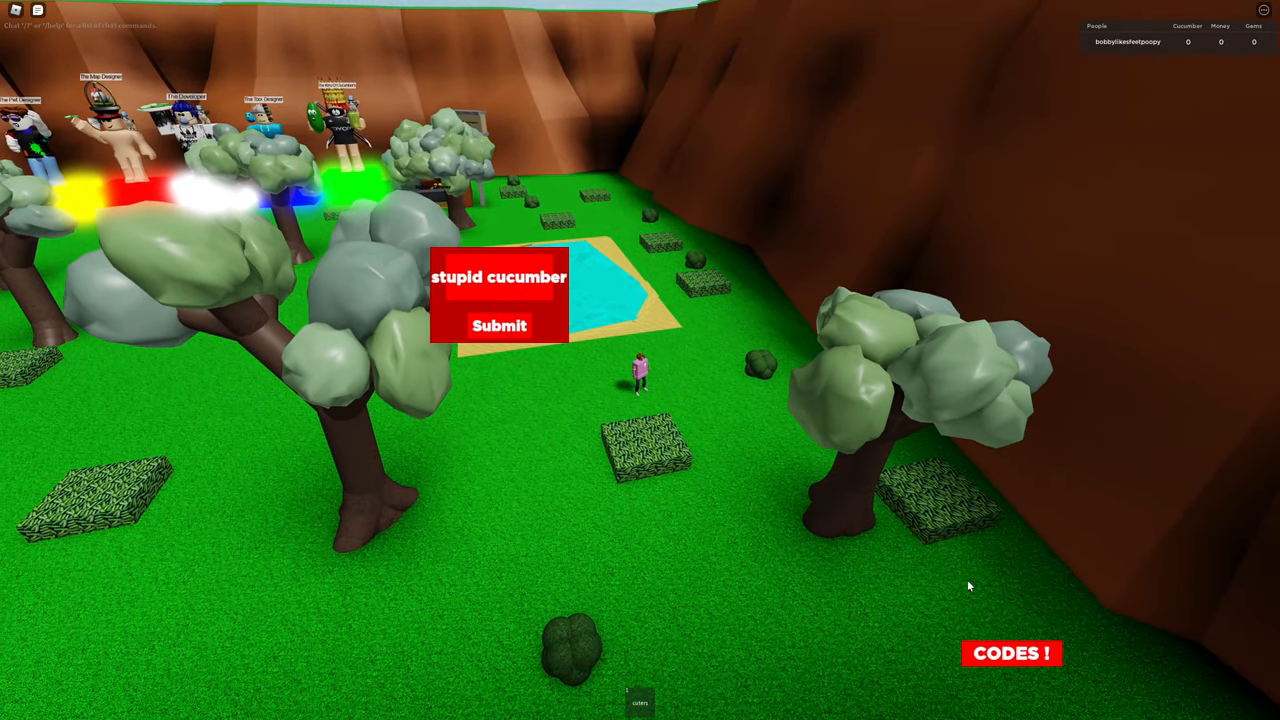